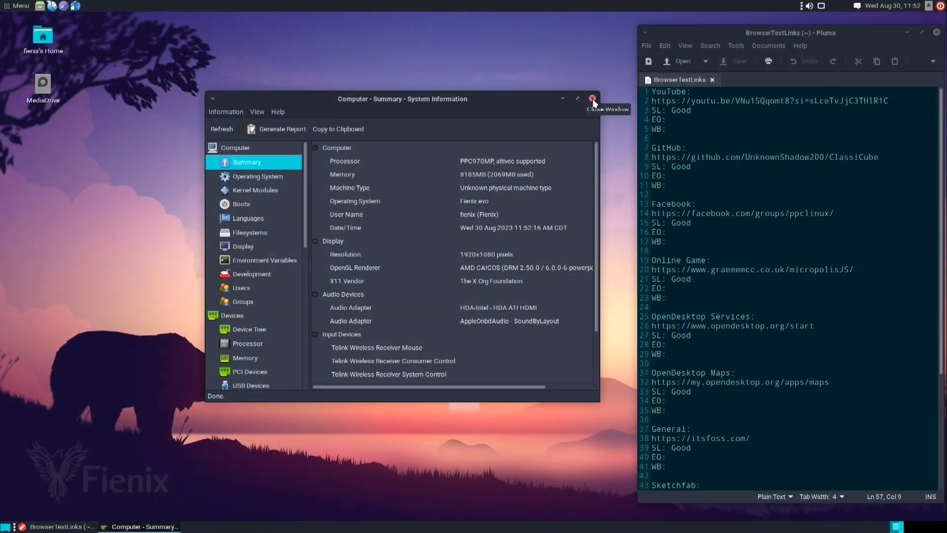
# Close the System Information window to reveal the BrowserTestLinks notes in Pluma
pyautogui.click(593, 98)
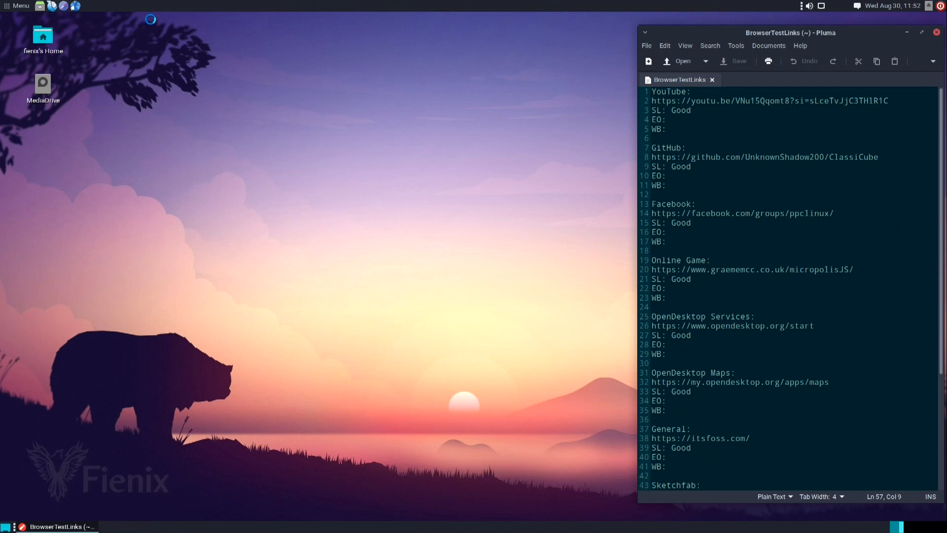
pyautogui.moveTo(377, 87)
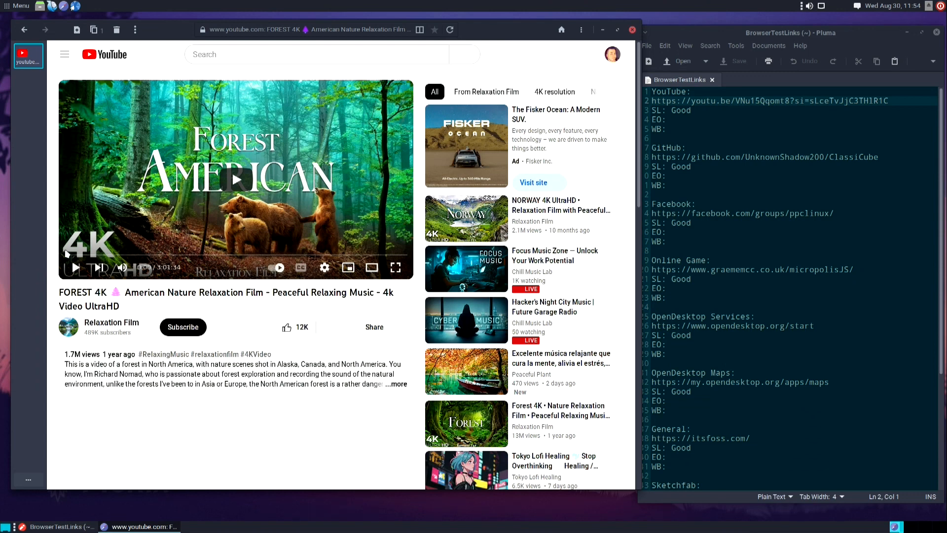
# Play and pause the forest video, rate YouTube EO Poor, and select the GitHub link
pyautogui.click(236, 179)
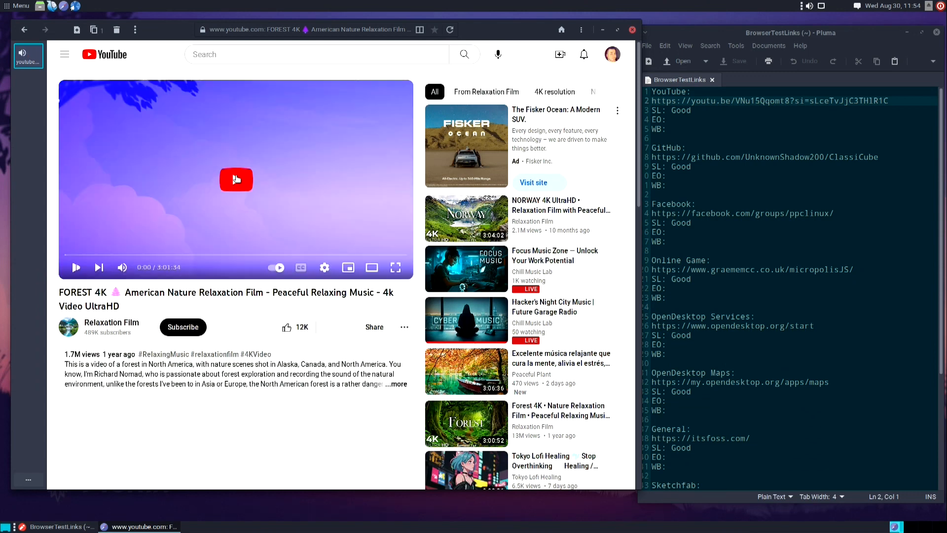
pyautogui.click(237, 180)
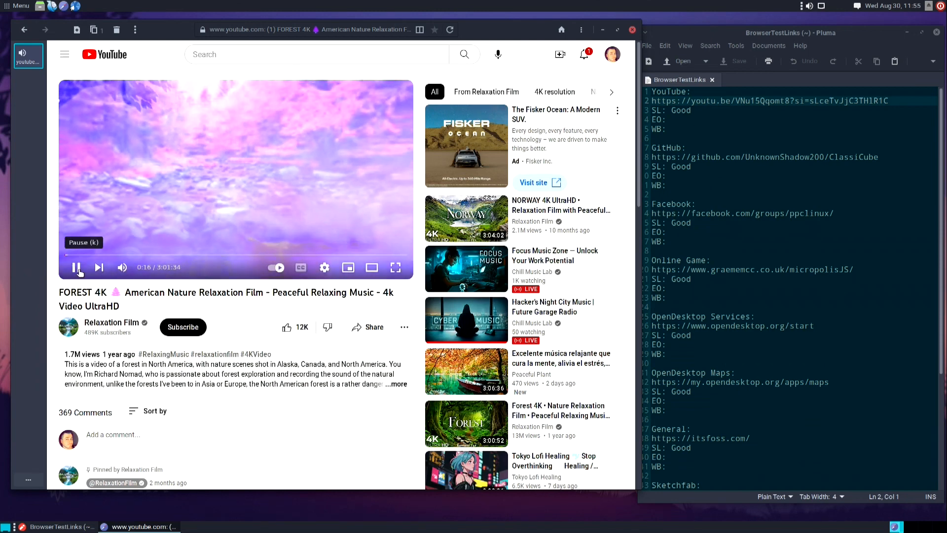
pyautogui.click(77, 267)
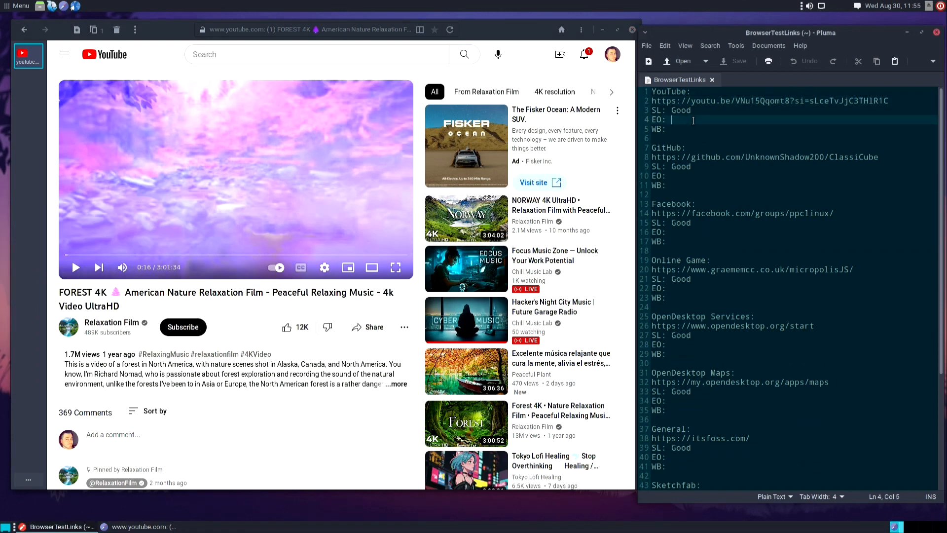
pyautogui.write('Poor')
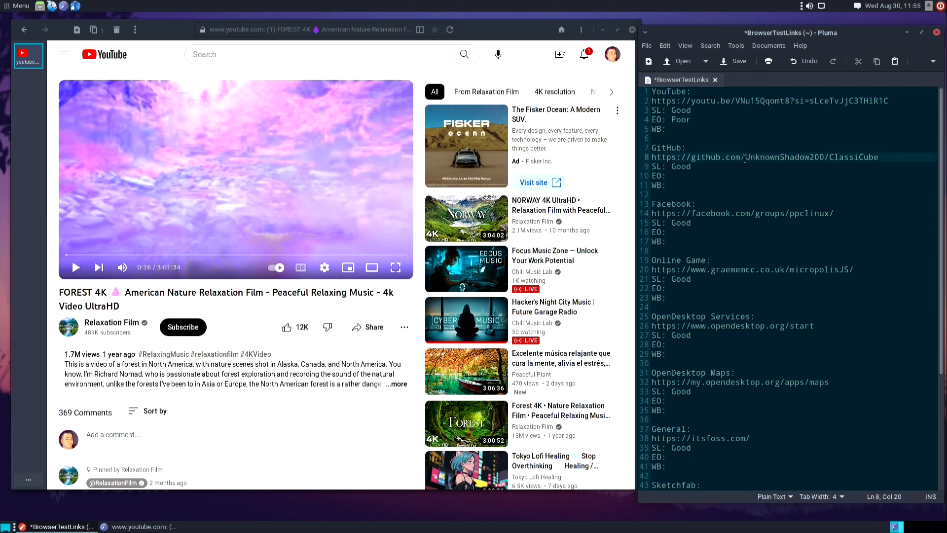
pyautogui.tripleClick(764, 156)
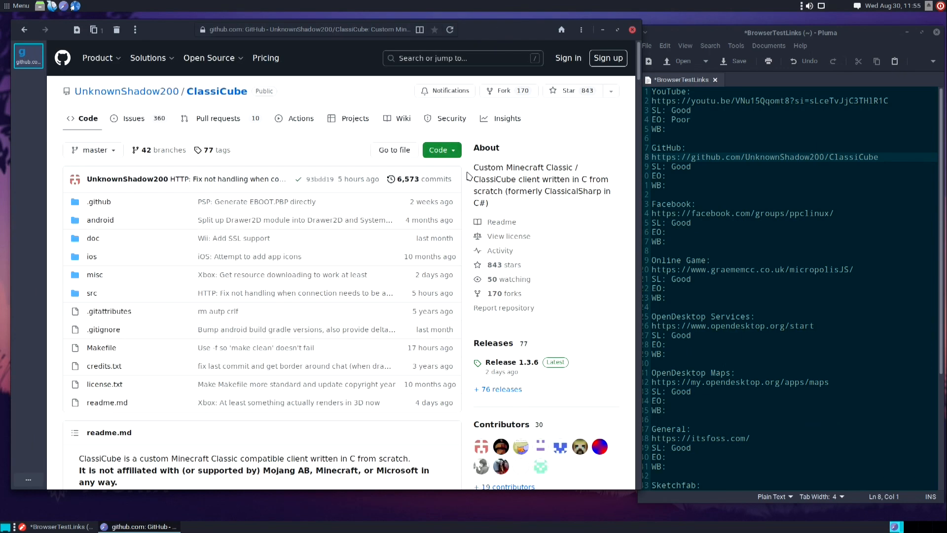
# Scroll through the ClassiCube readme and record Good as GitHub's EO rating
pyautogui.scroll(-3)
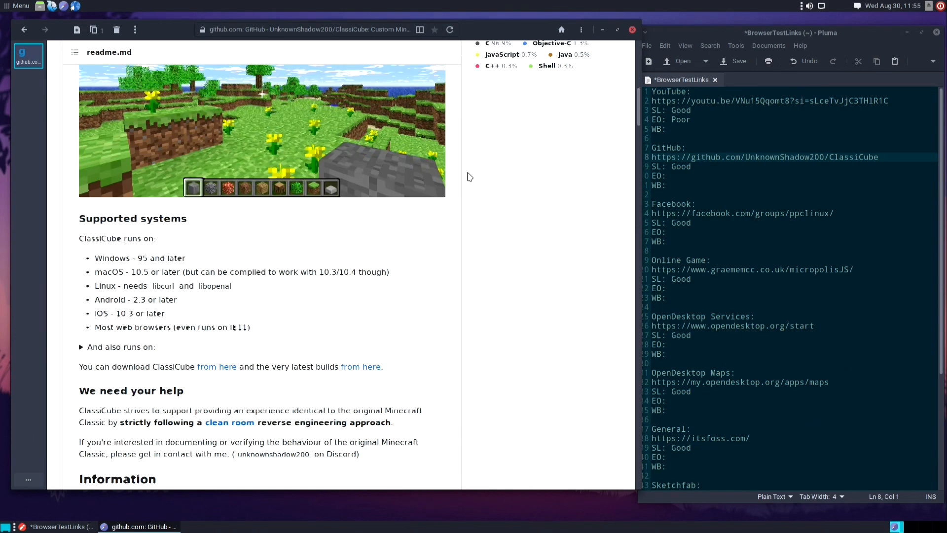
pyautogui.scroll(-3)
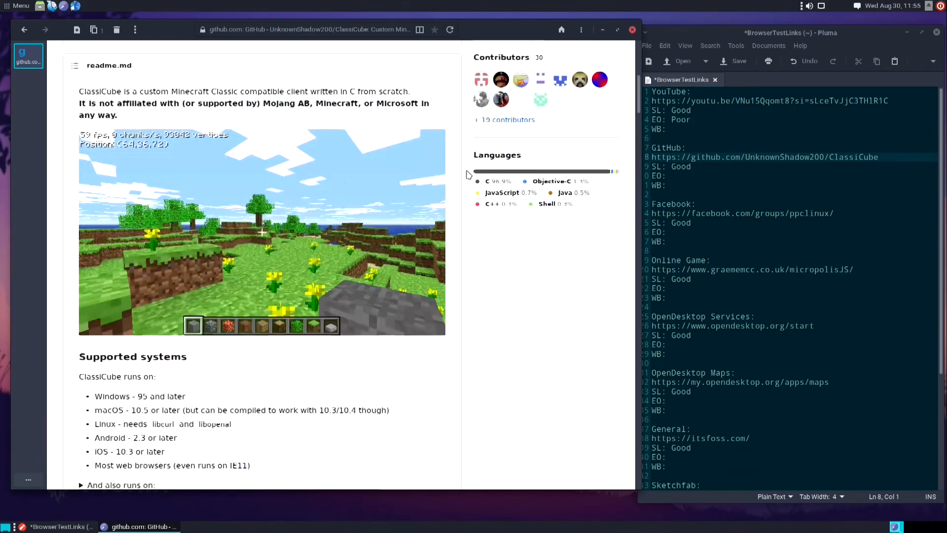
pyautogui.scroll(3)
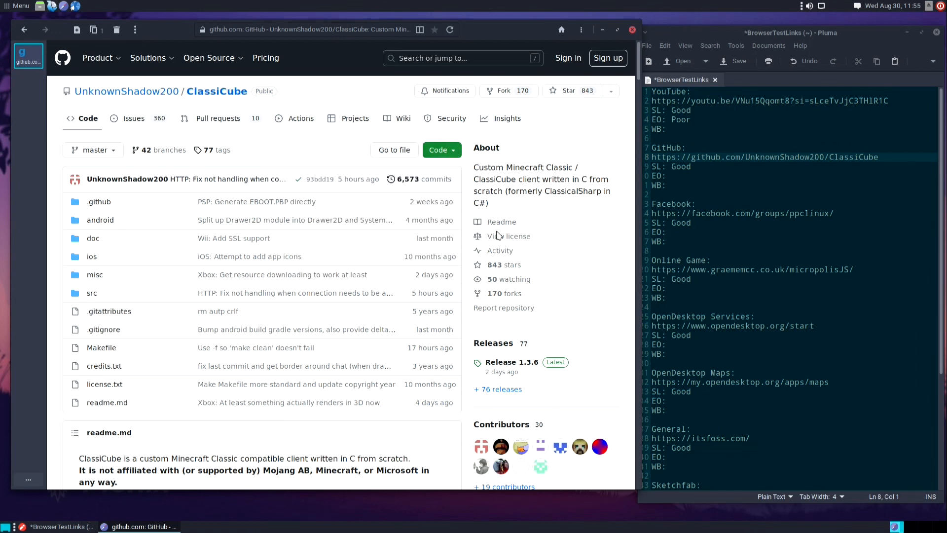
pyautogui.moveTo(469, 323)
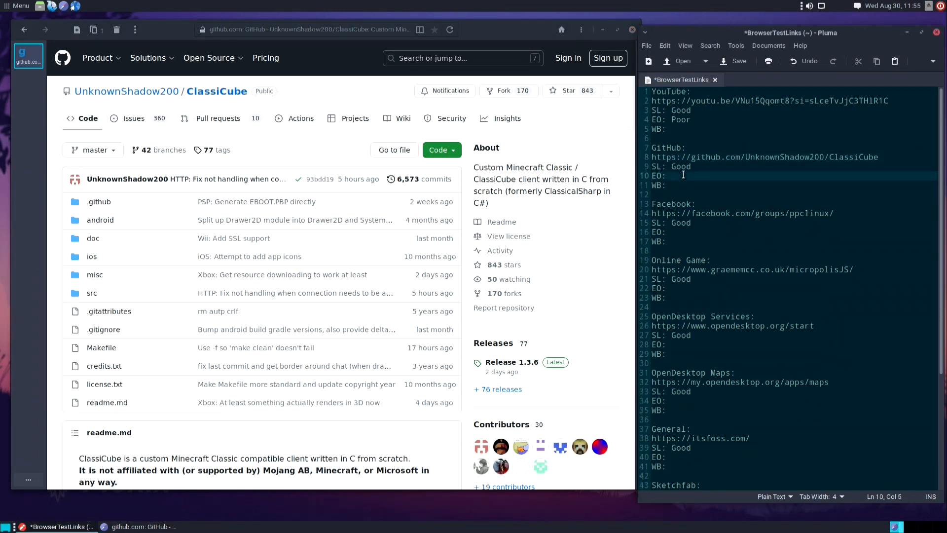
pyautogui.write('Good')
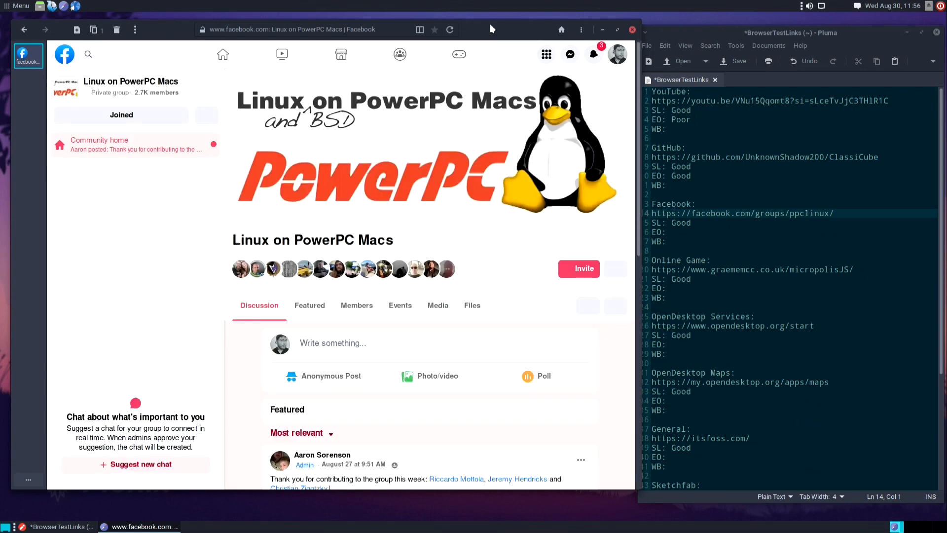
pyautogui.moveTo(504, 256)
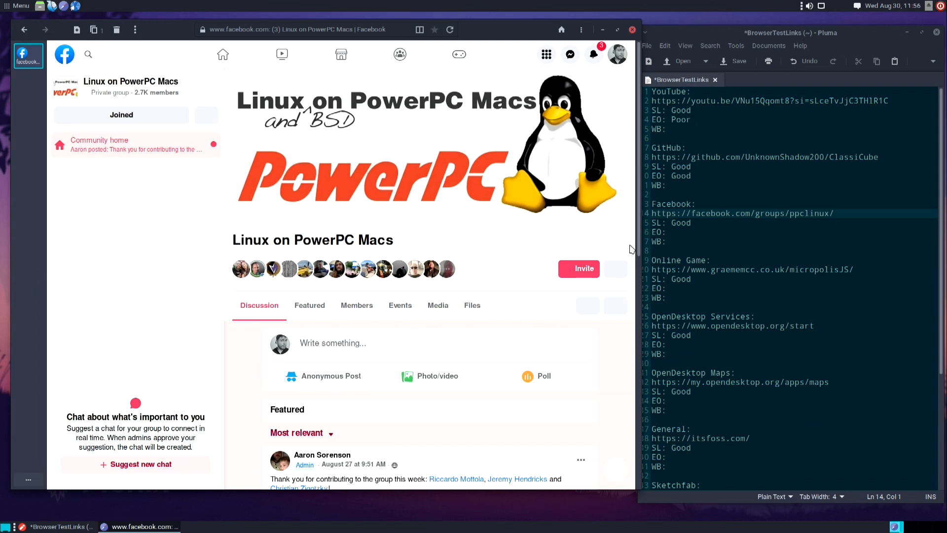
# Like the comment about GIMP on PPC in the PowerPC group feed
pyautogui.scroll(-3)
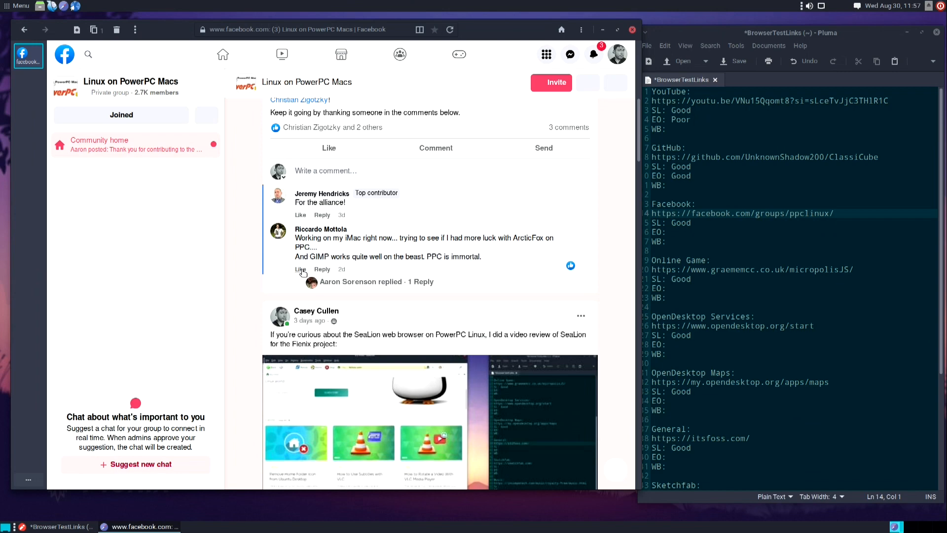
pyautogui.click(301, 269)
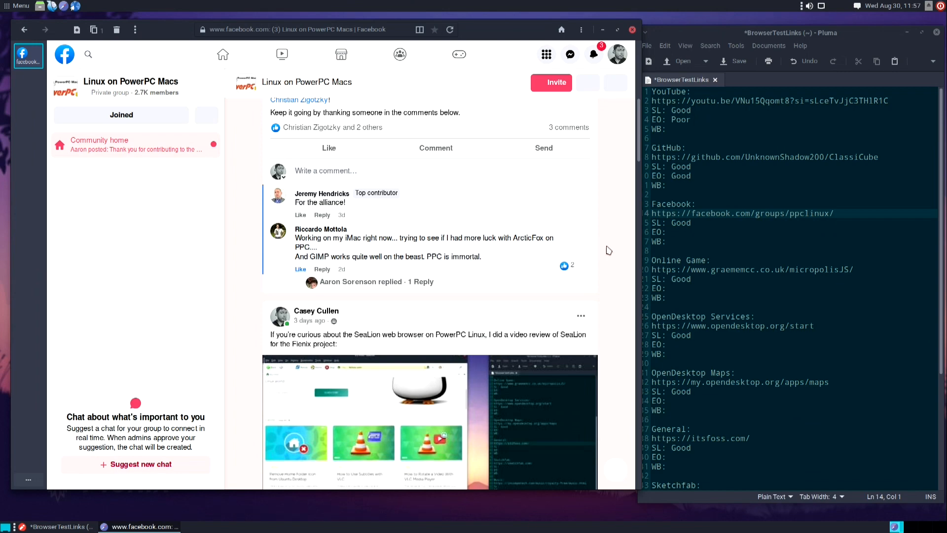
pyautogui.scroll(-3)
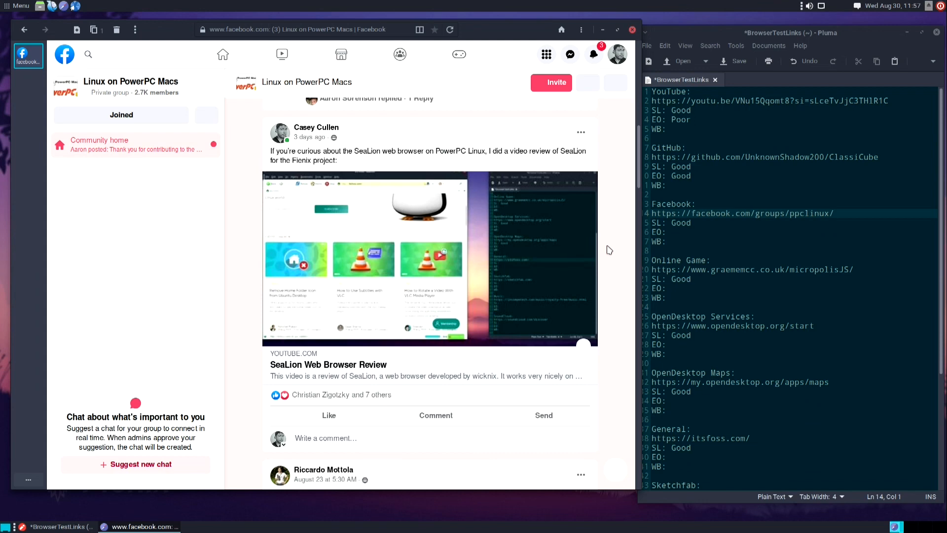
pyautogui.scroll(-3)
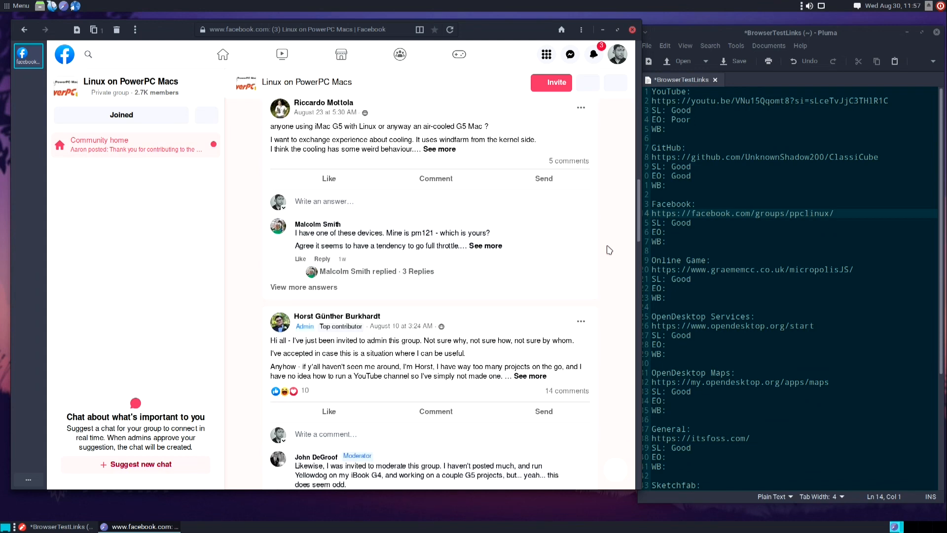
# Record Fair-Good as Facebook's EO rating and load graememcc.co.uk/micropolisJS/
pyautogui.scroll(-3)
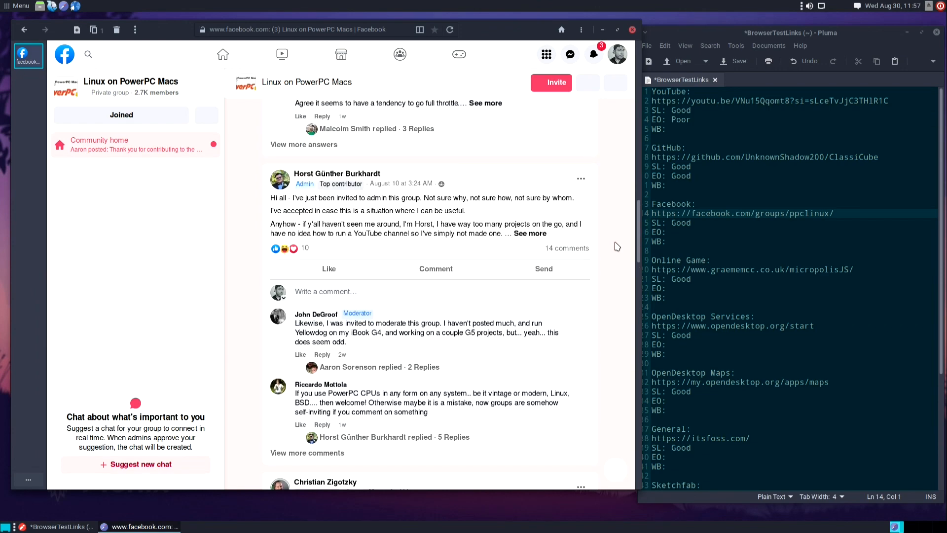
pyautogui.scroll(-3)
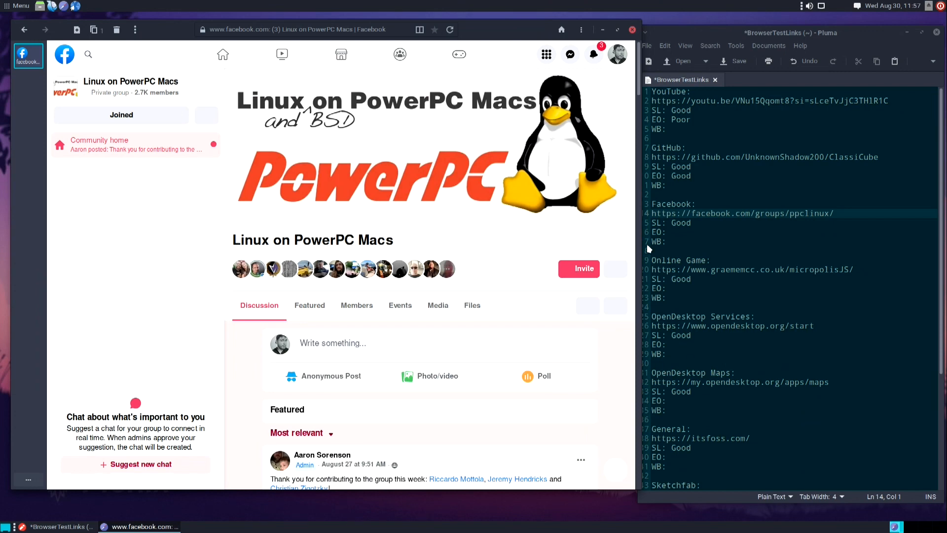
pyautogui.write('Fair-Good')
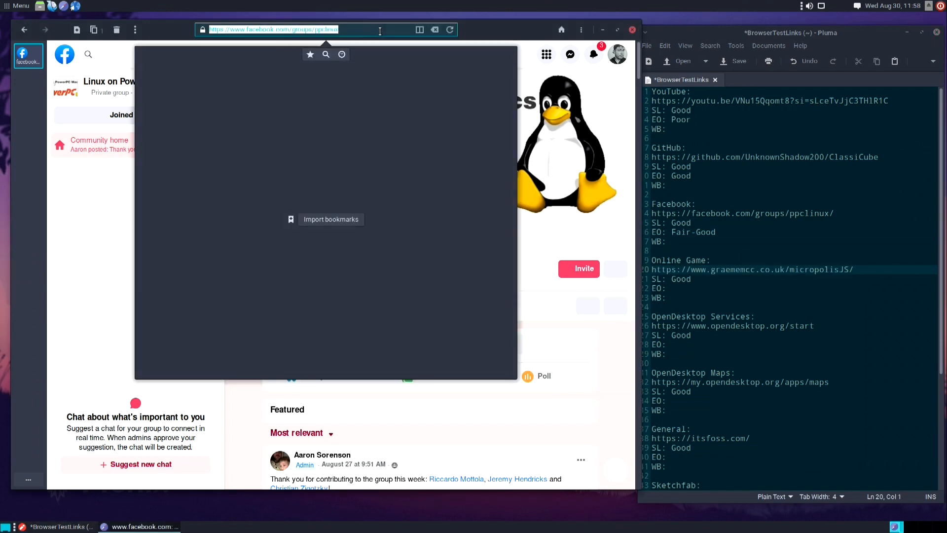
pyautogui.write('https://www.graememcc.co.uk/micropolisJS/')
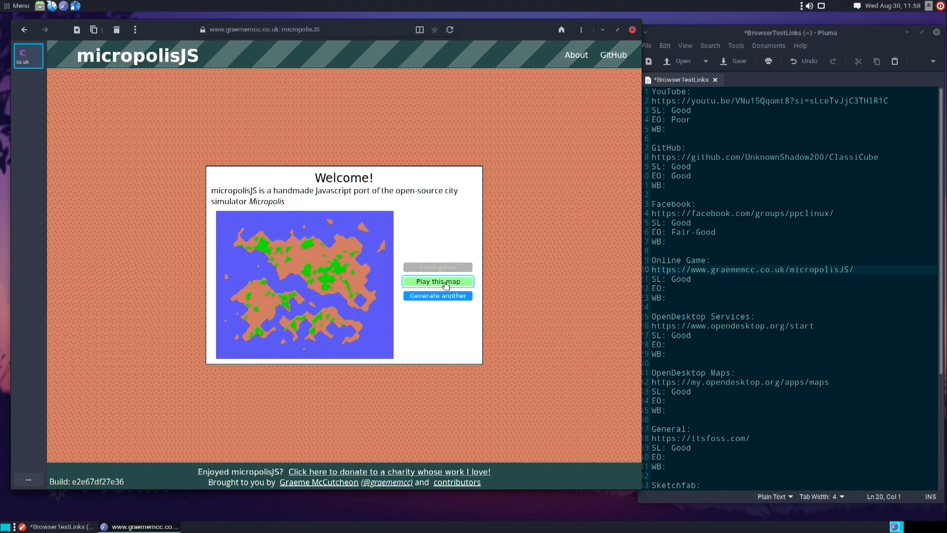
# Play the generated map and start a new city named Fienix City
pyautogui.click(437, 282)
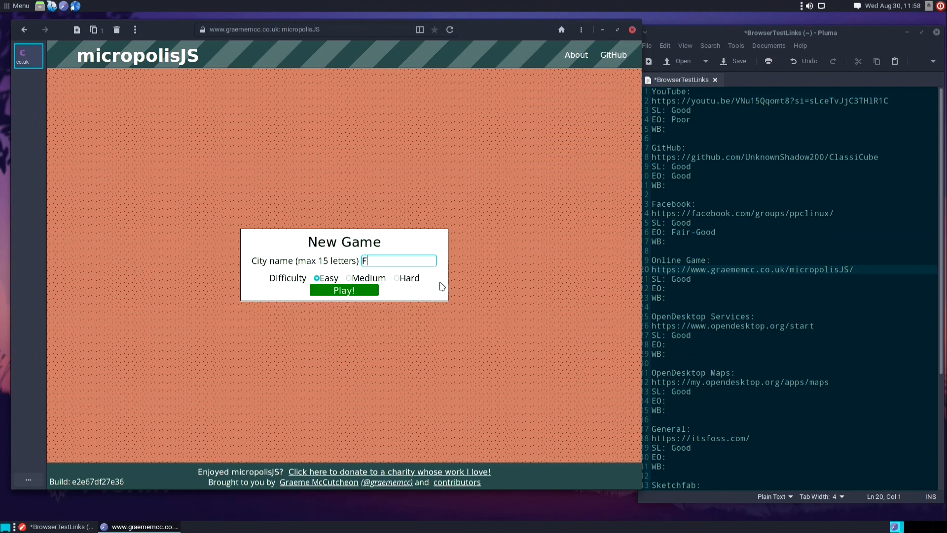
pyautogui.write('ienix Cit')
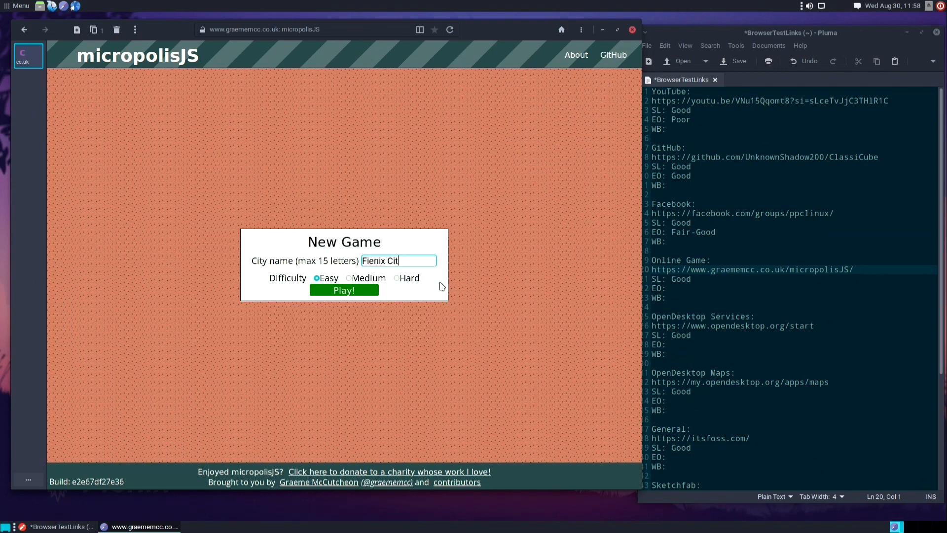
pyautogui.write('y')
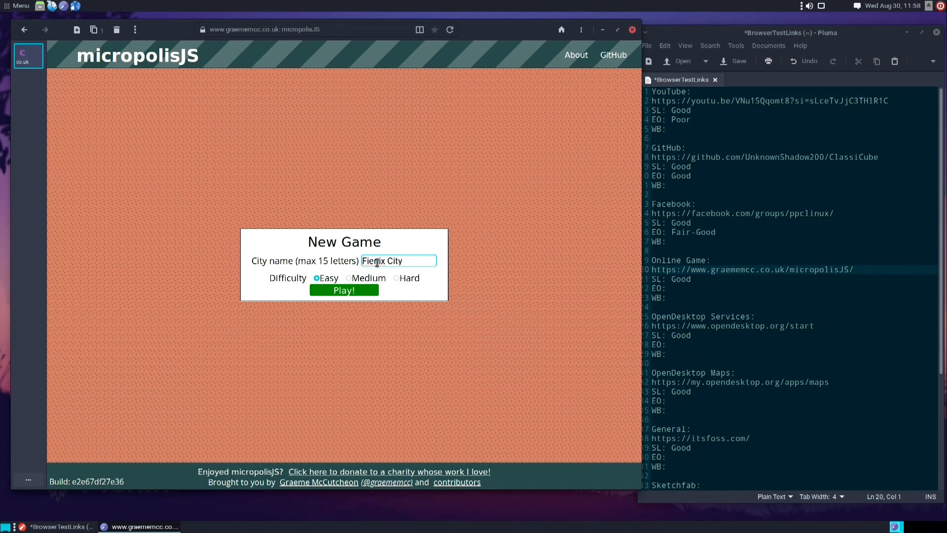
pyautogui.click(344, 290)
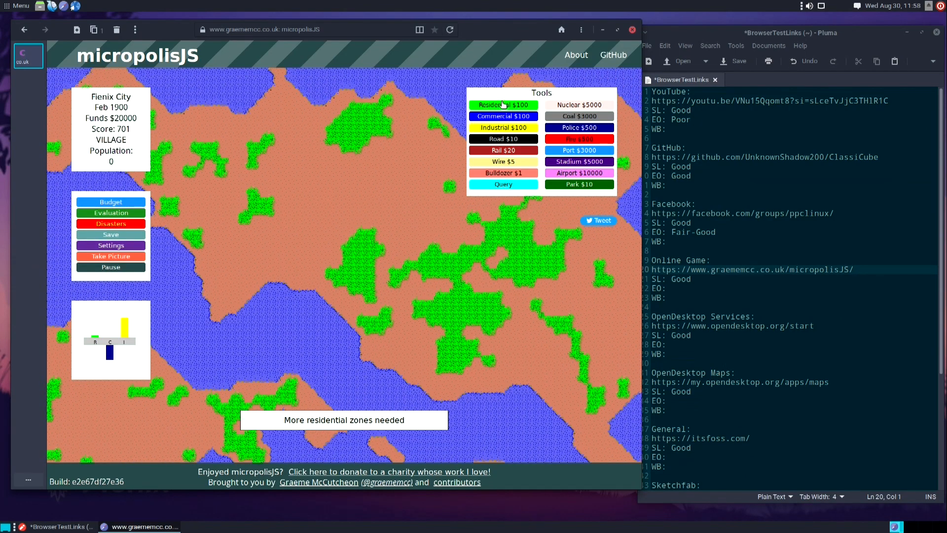
# Lay out residential, commercial and industrial zones across the map
pyautogui.click(281, 151)
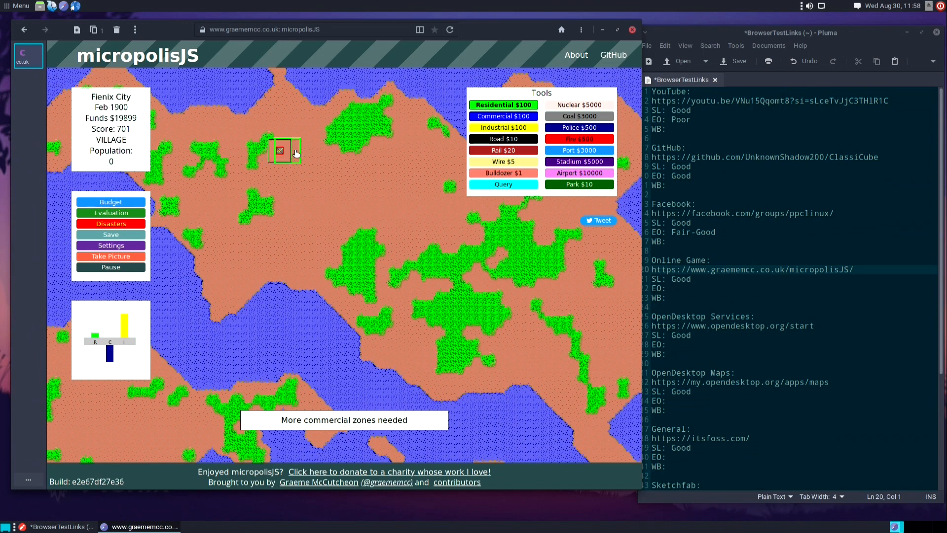
pyautogui.click(302, 151)
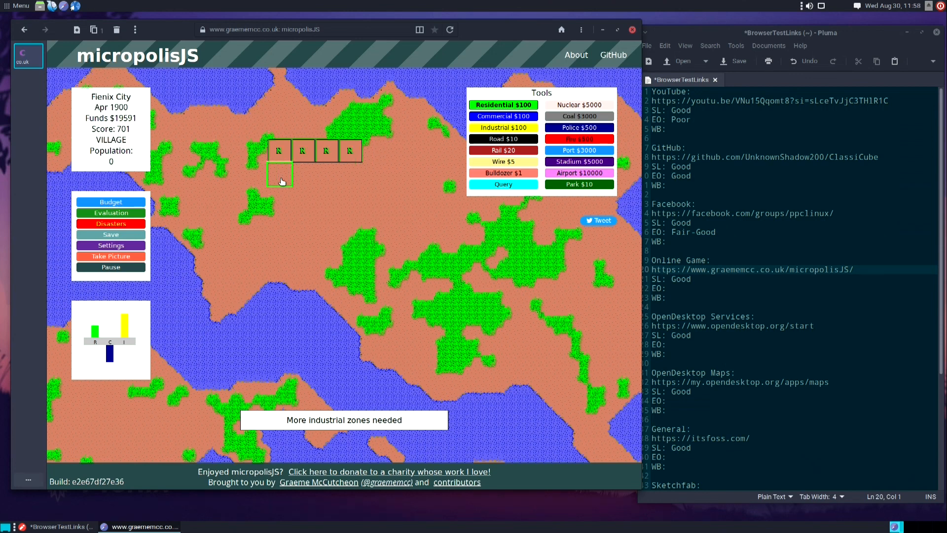
pyautogui.click(280, 173)
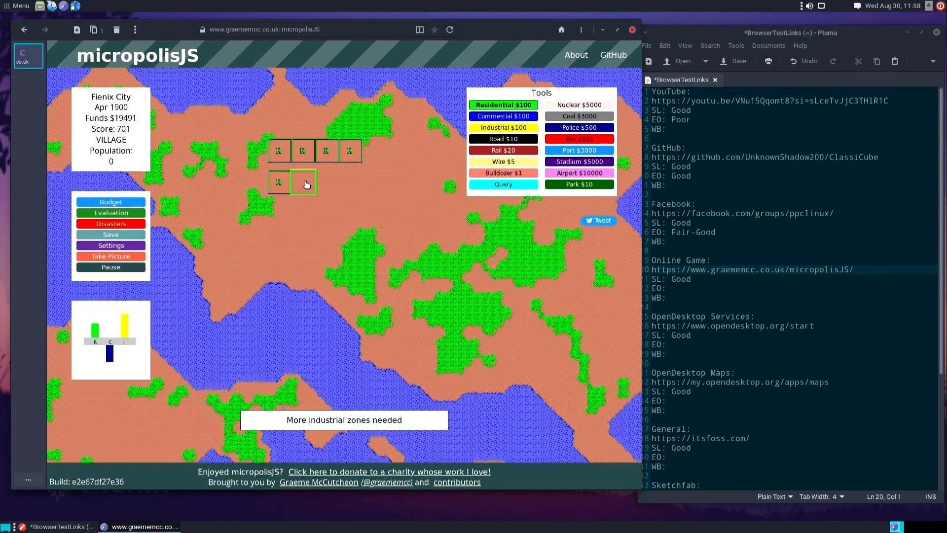
pyautogui.click(303, 183)
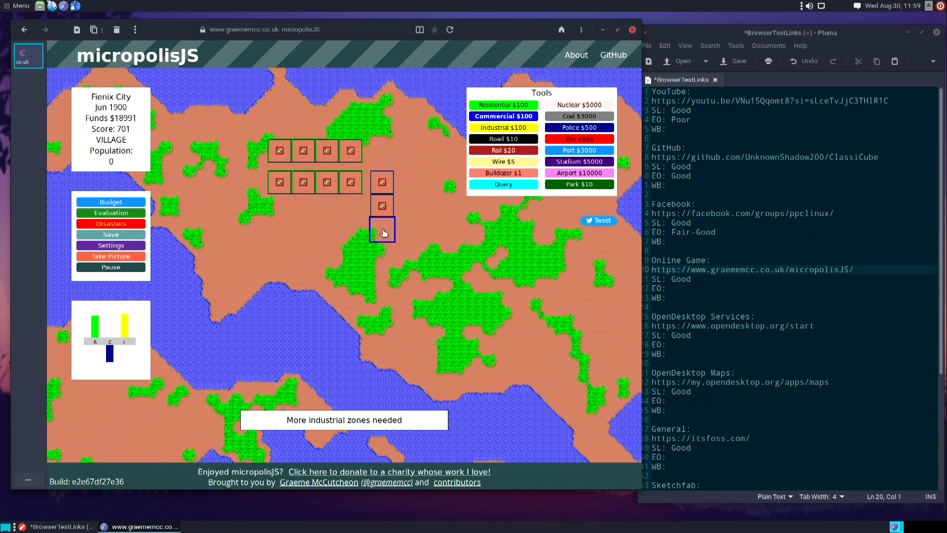
pyautogui.click(350, 237)
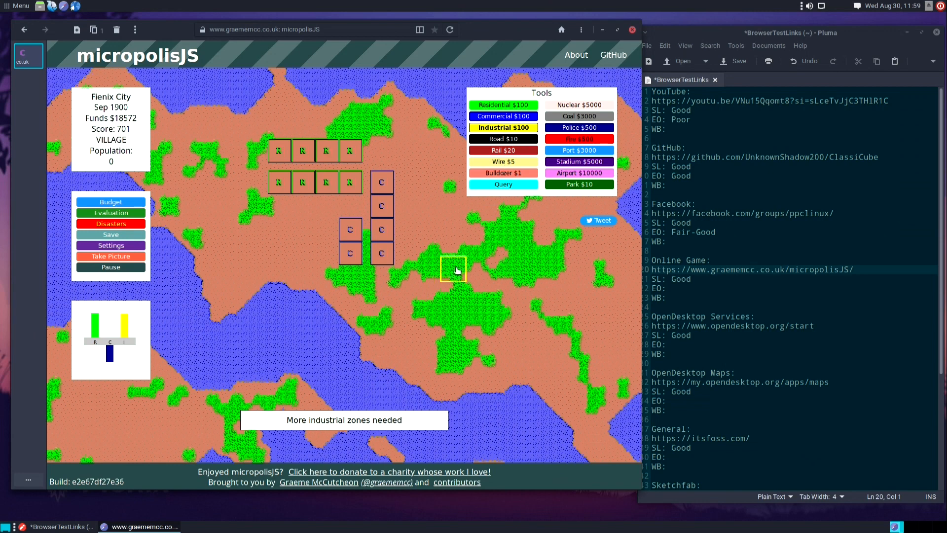
pyautogui.click(460, 252)
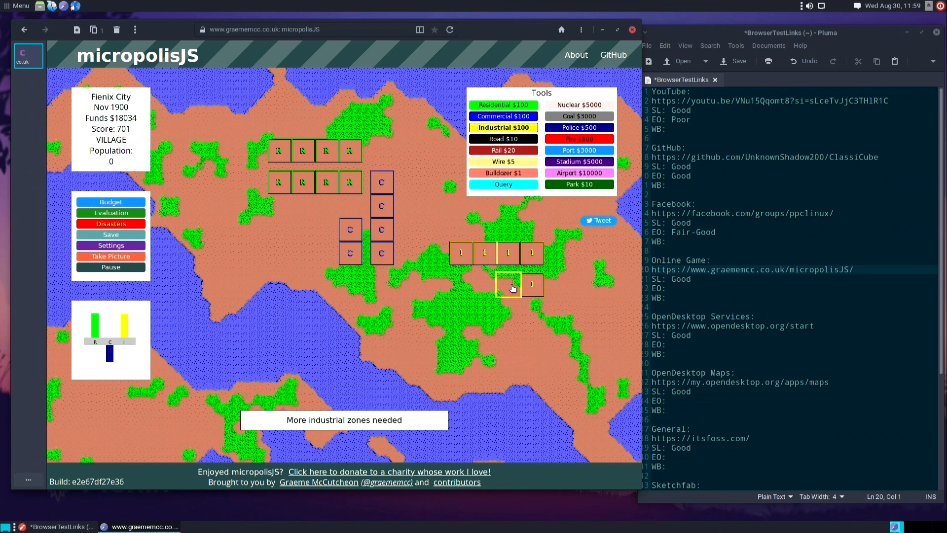
pyautogui.click(472, 284)
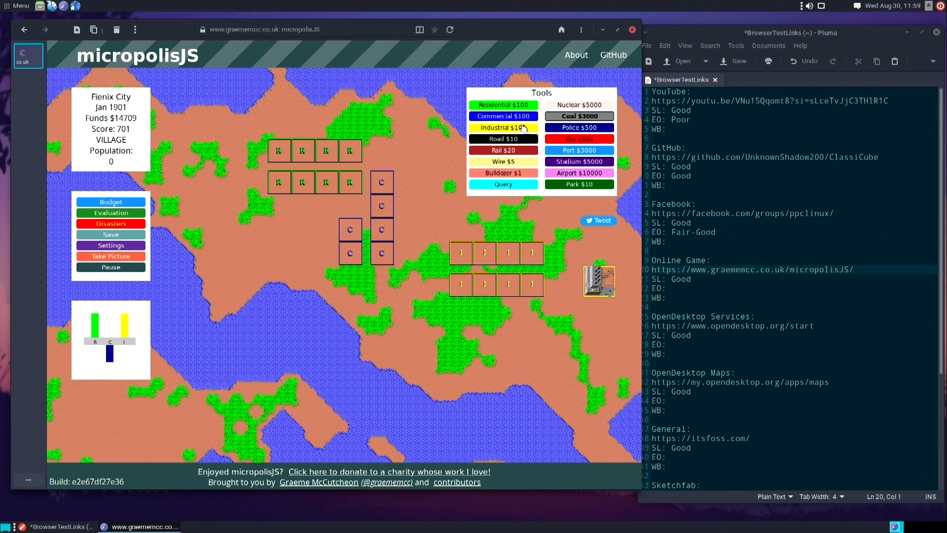
# Add police stations to the city and rate micropolisJS EO Good
pyautogui.click(503, 162)
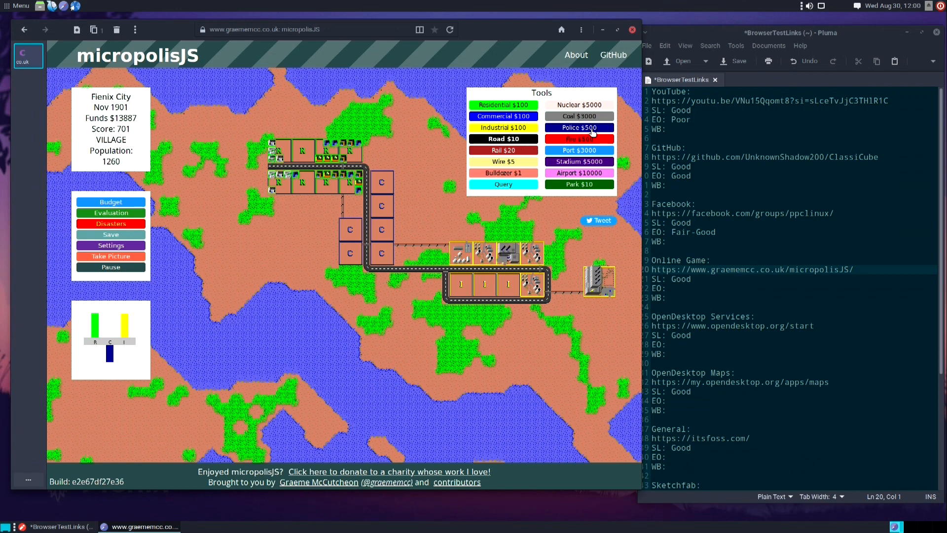
pyautogui.click(437, 248)
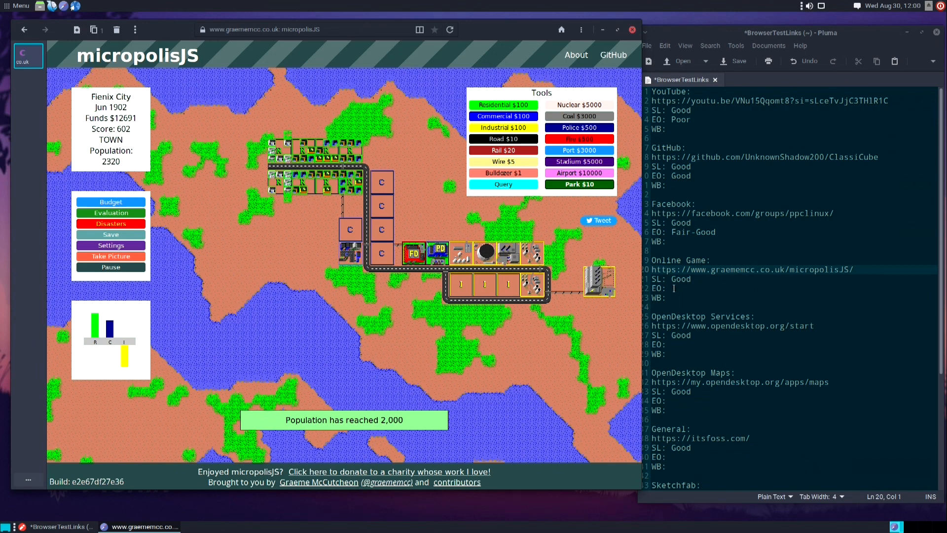
pyautogui.write('Good')
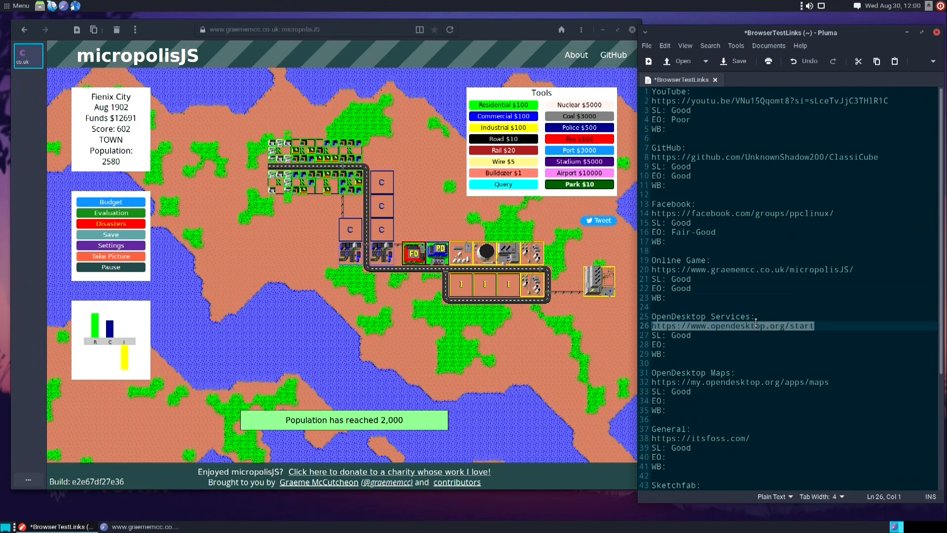
# Open opendesktop.org and go to its Files service
pyautogui.click(327, 29)
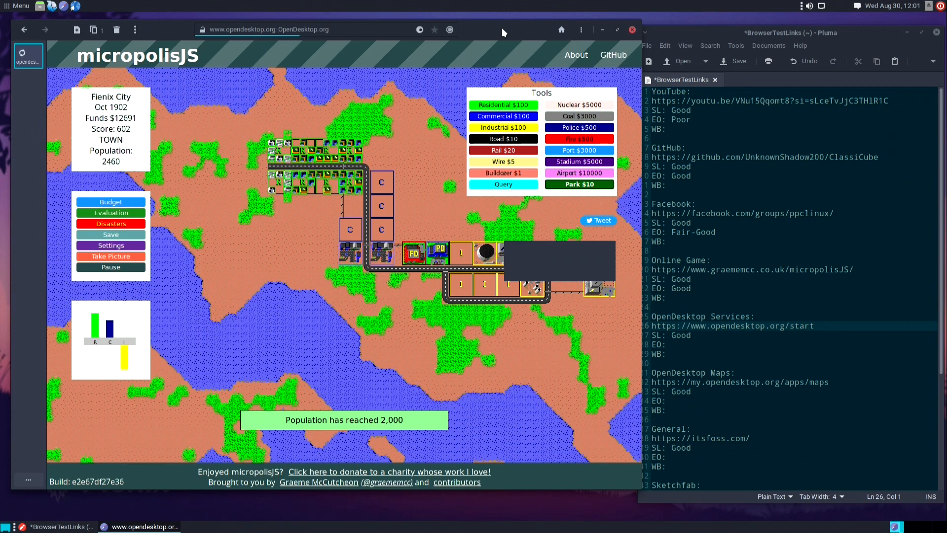
pyautogui.click(562, 30)
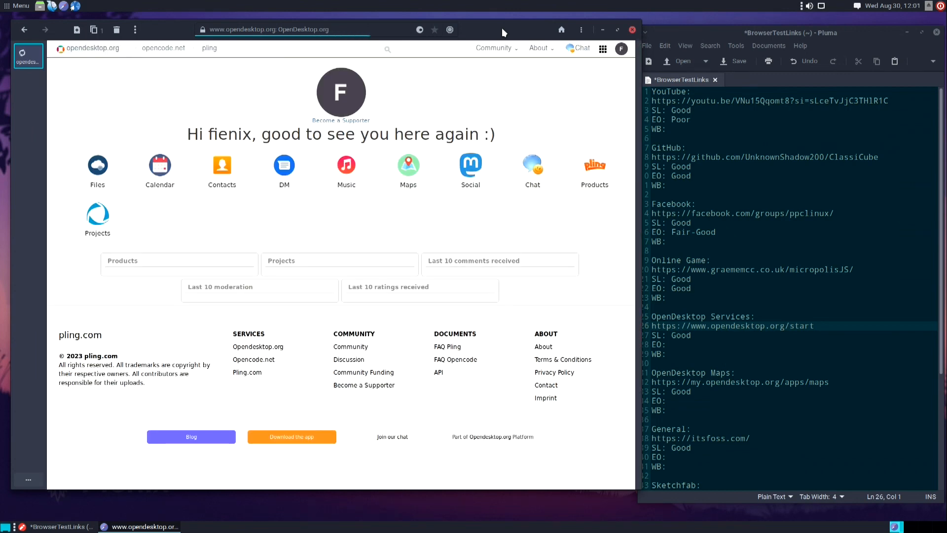
pyautogui.moveTo(97, 164)
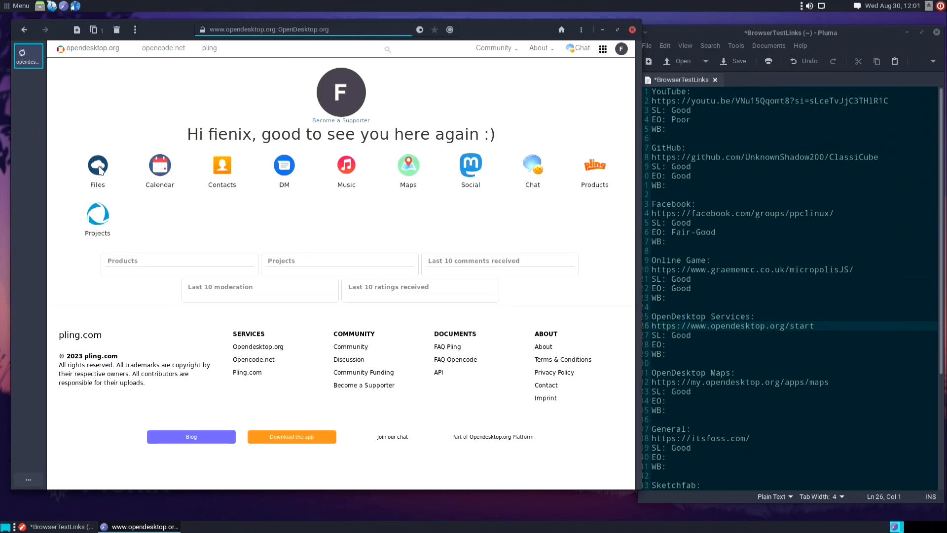
pyautogui.click(98, 164)
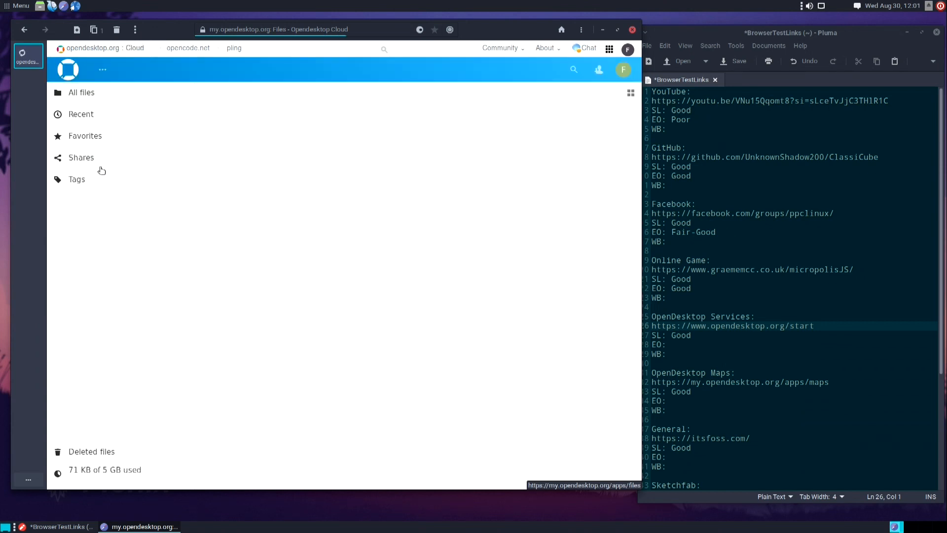
pyautogui.moveTo(314, 271)
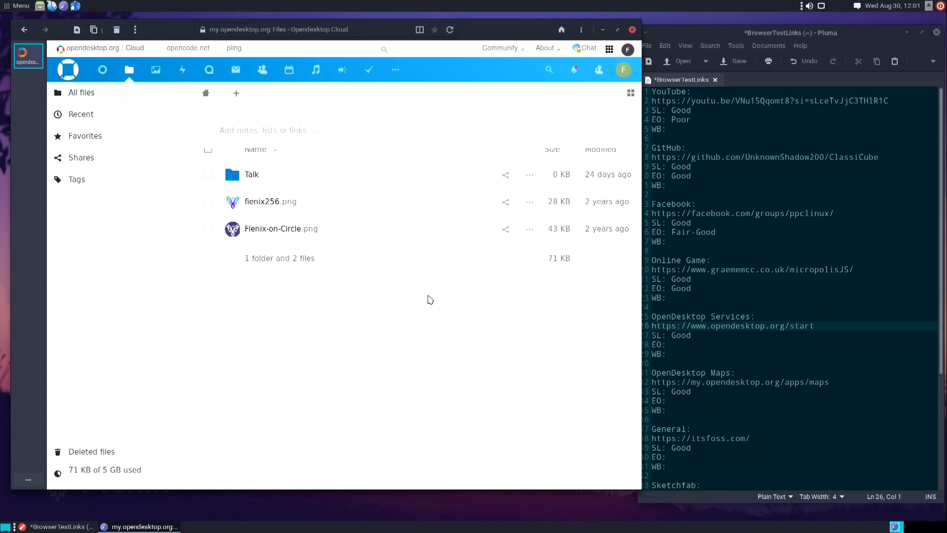
pyautogui.moveTo(270, 202)
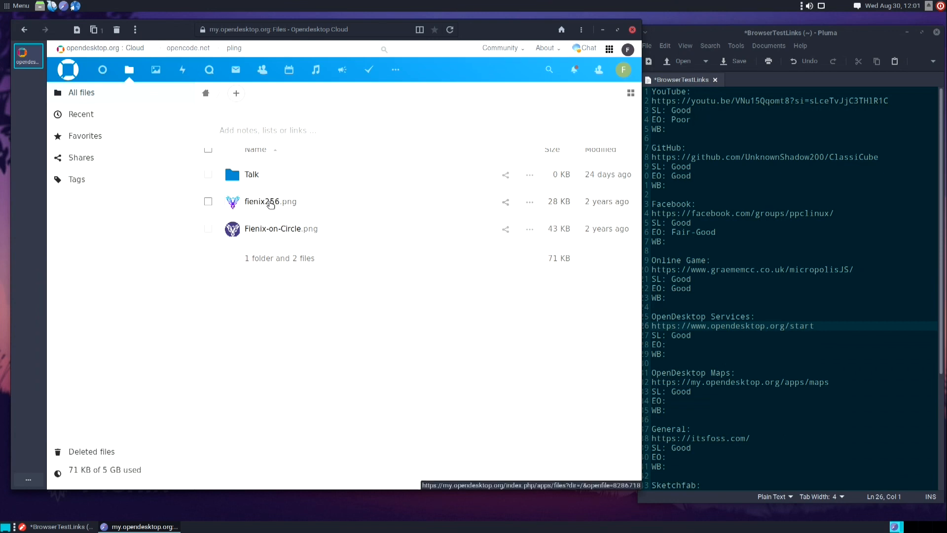
# Delete and re-upload fienix256.png and Fienix-on-Circle.png, then rate OpenDesktop Services EO Good
pyautogui.click(530, 201)
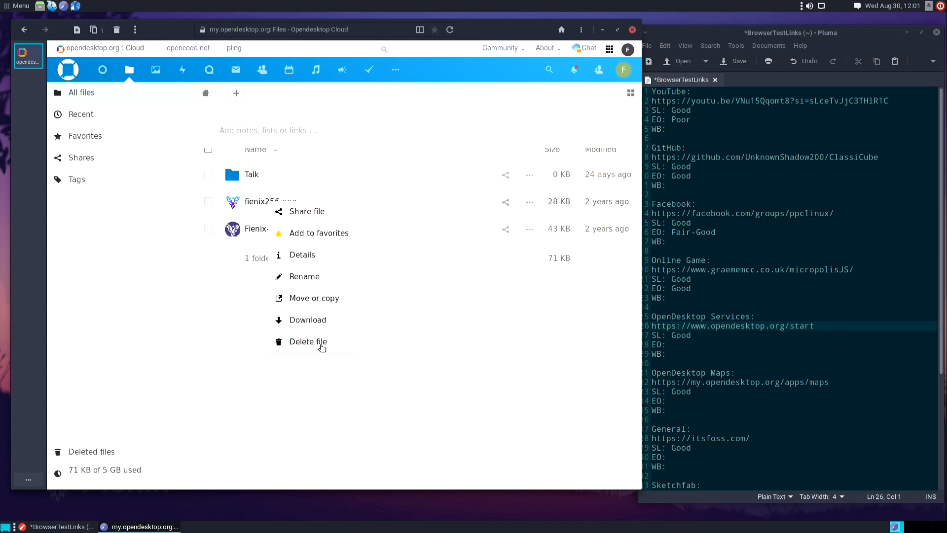
pyautogui.click(308, 341)
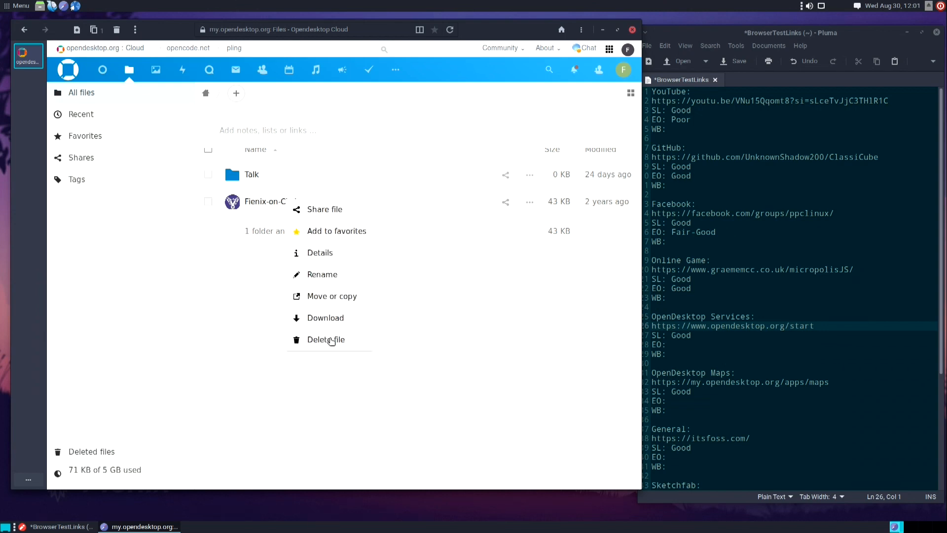
pyautogui.click(326, 340)
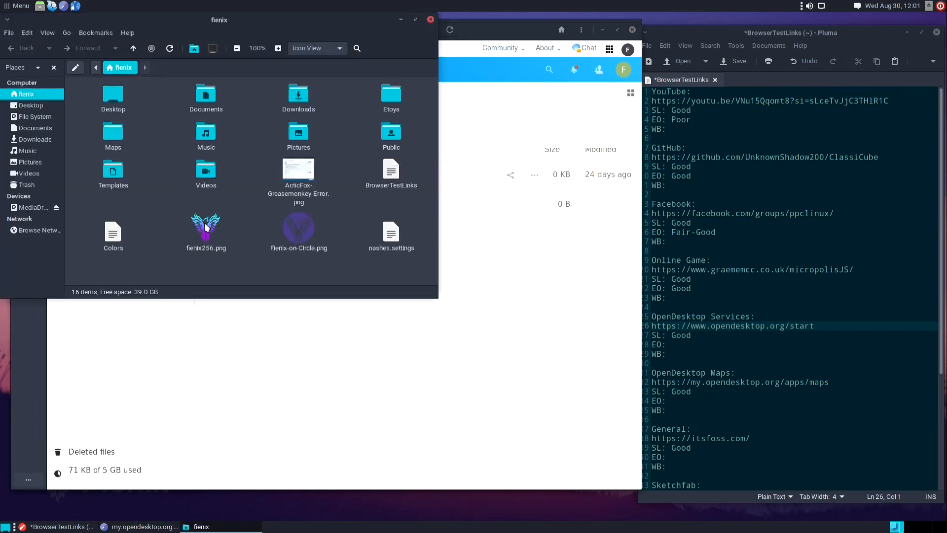
pyautogui.click(206, 227)
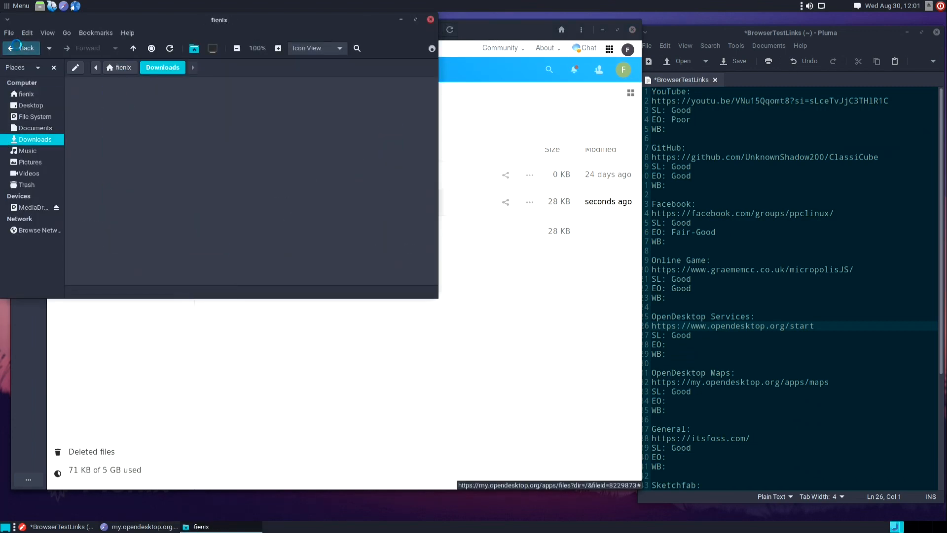
pyautogui.click(20, 48)
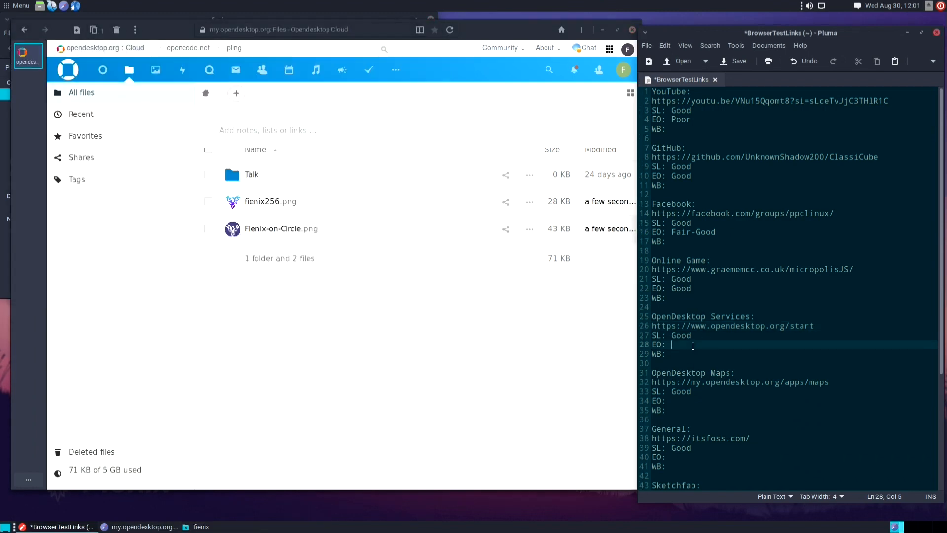
pyautogui.write('Good')
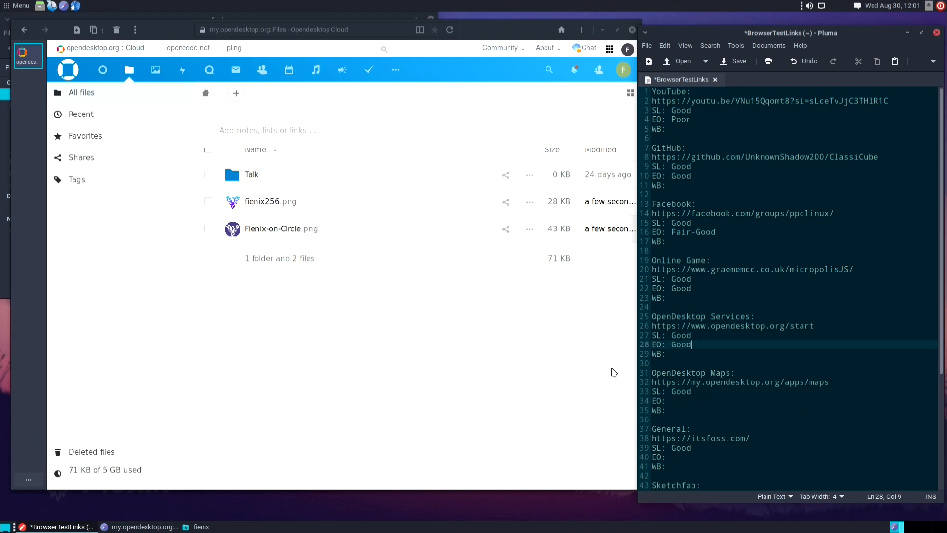
pyautogui.doubleClick(733, 382)
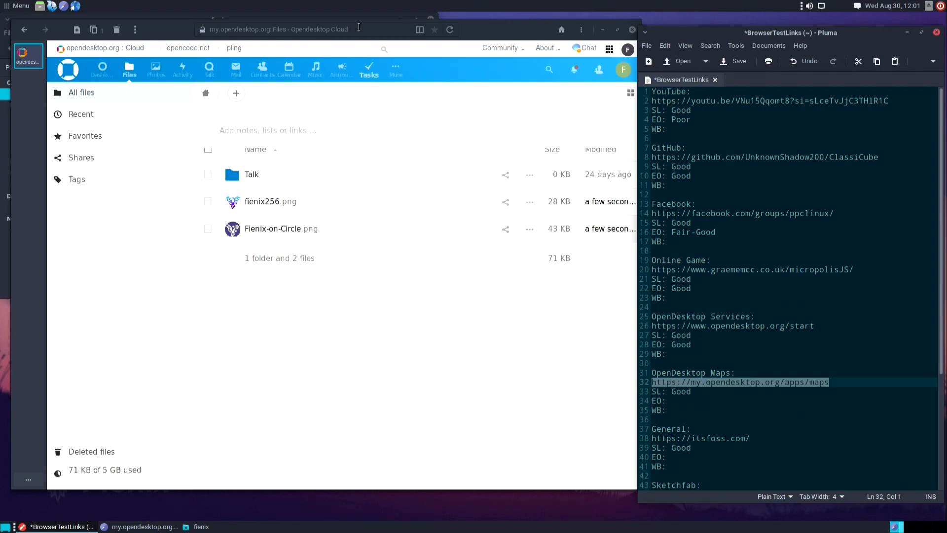
# Load my.opendesktop.org/apps/maps and drag the map toward London and southern England
pyautogui.click(290, 29)
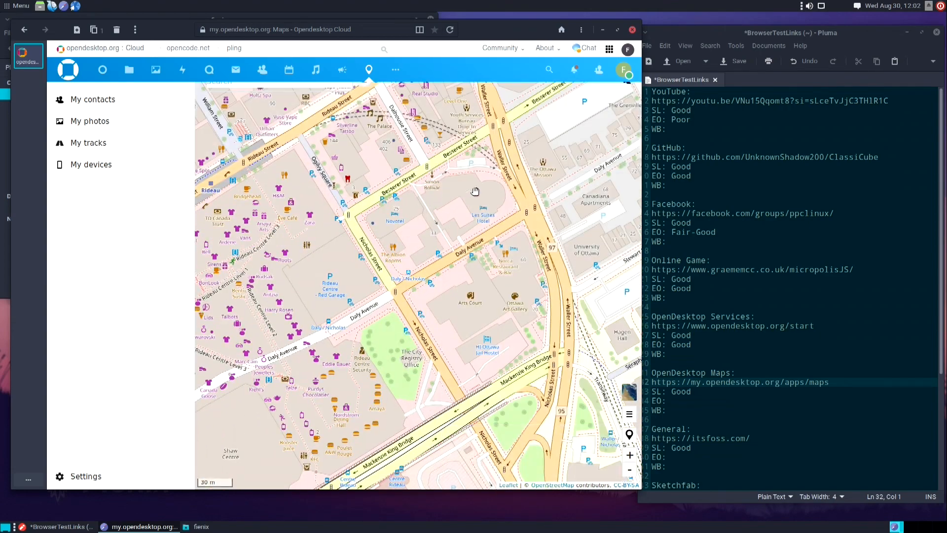
pyautogui.moveTo(475, 191); pyautogui.dragTo(417, 273)
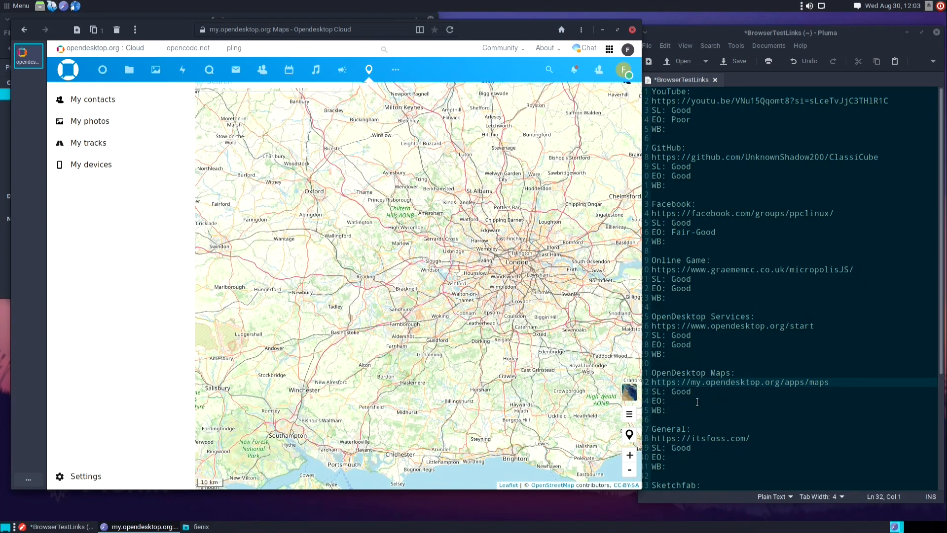
# Type Good as OpenDesktop Maps' EO rating and select the itsfoss.com address
pyautogui.write('Go')
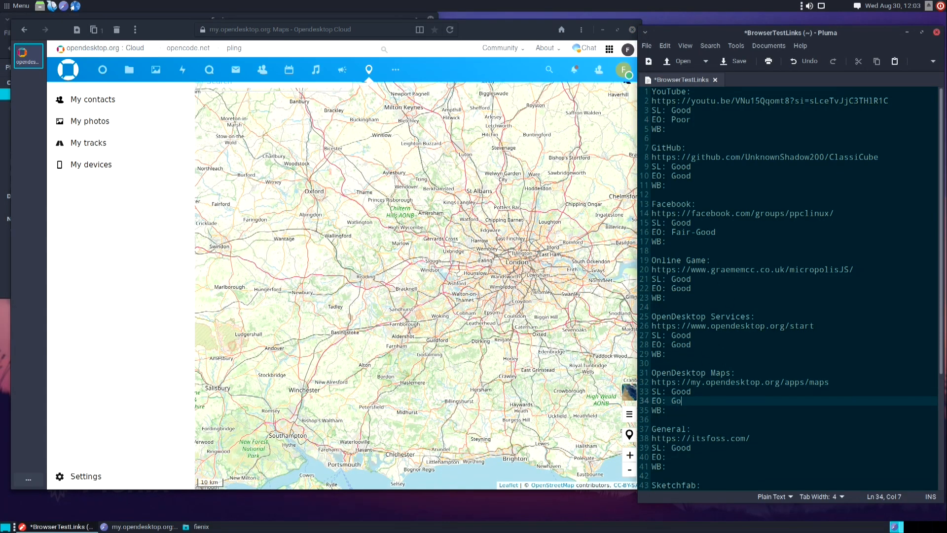
pyautogui.write('od')
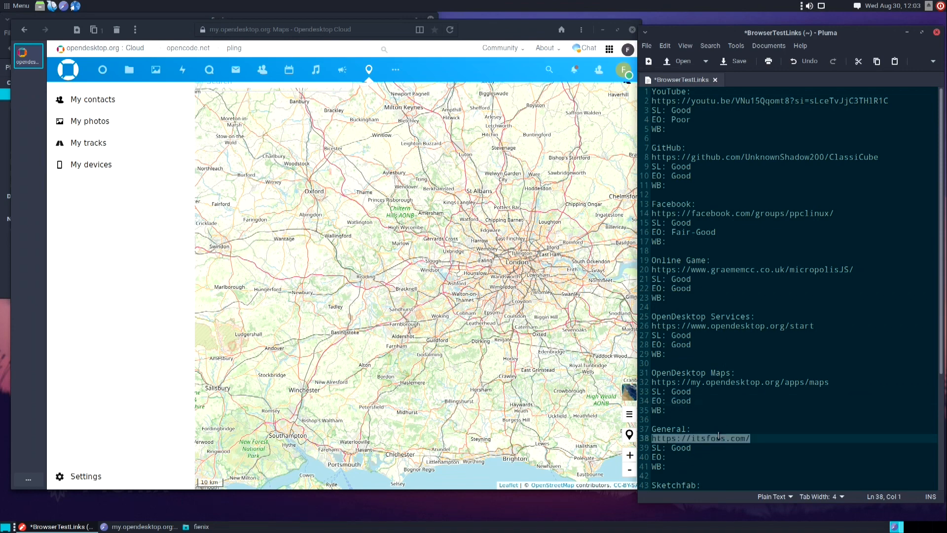
pyautogui.click(302, 29)
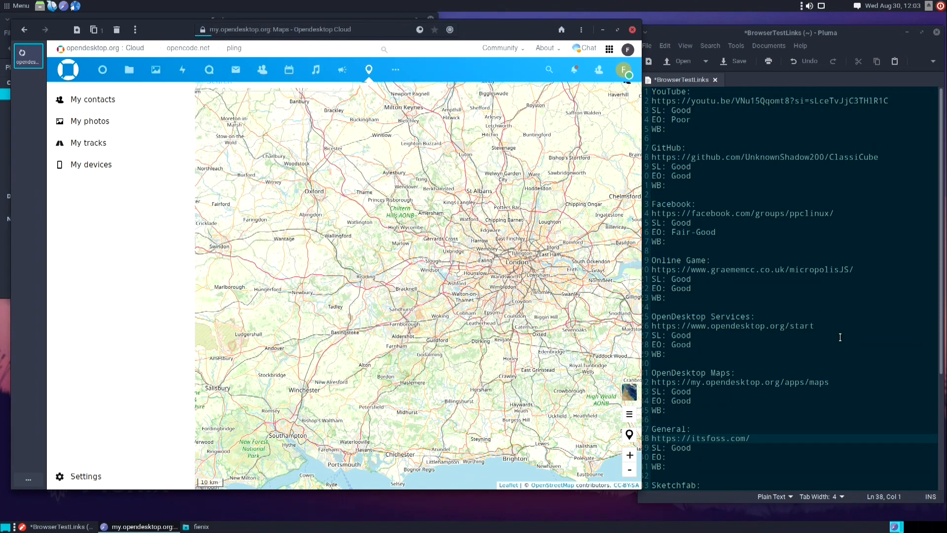
# Scroll down through the It's FOSS homepage to check it renders correctly
pyautogui.scroll(-3)
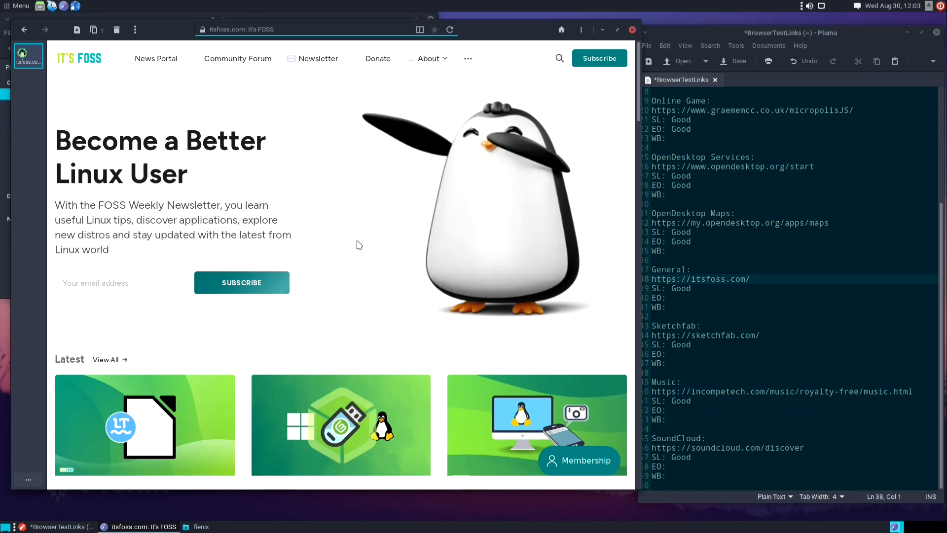
pyautogui.scroll(-3)
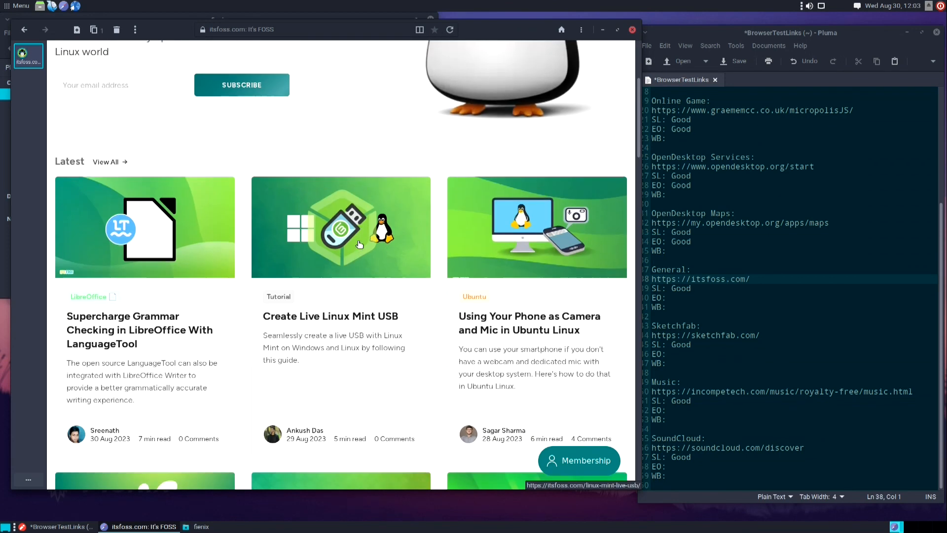
pyautogui.scroll(-3)
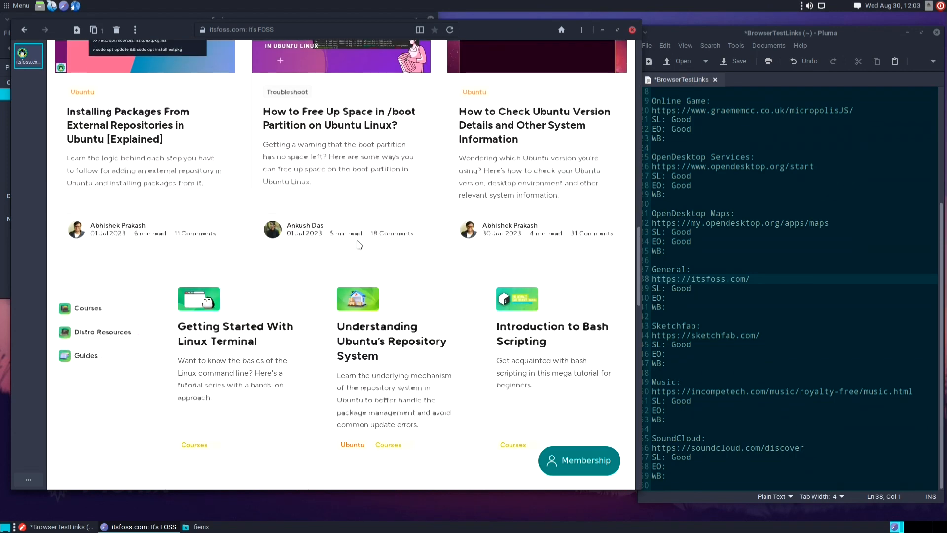
pyautogui.scroll(-3)
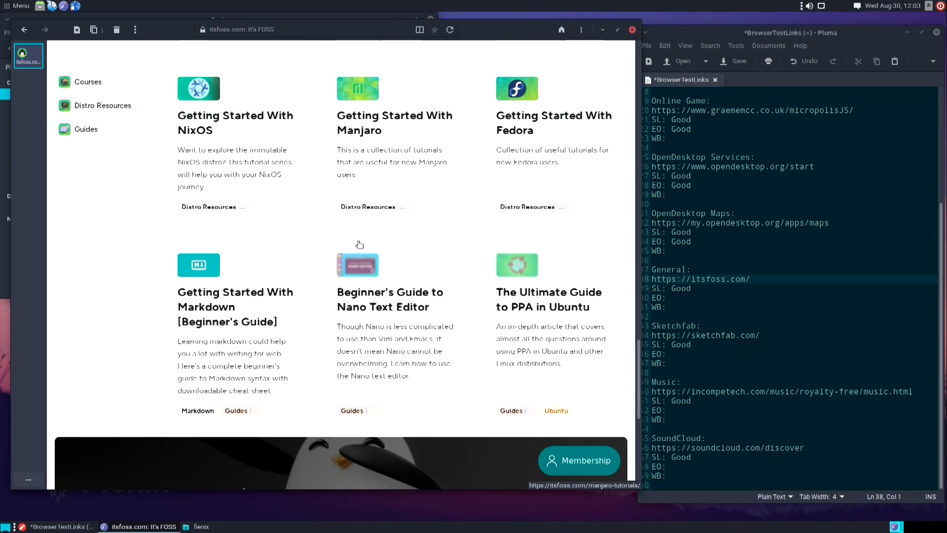
pyautogui.scroll(-3)
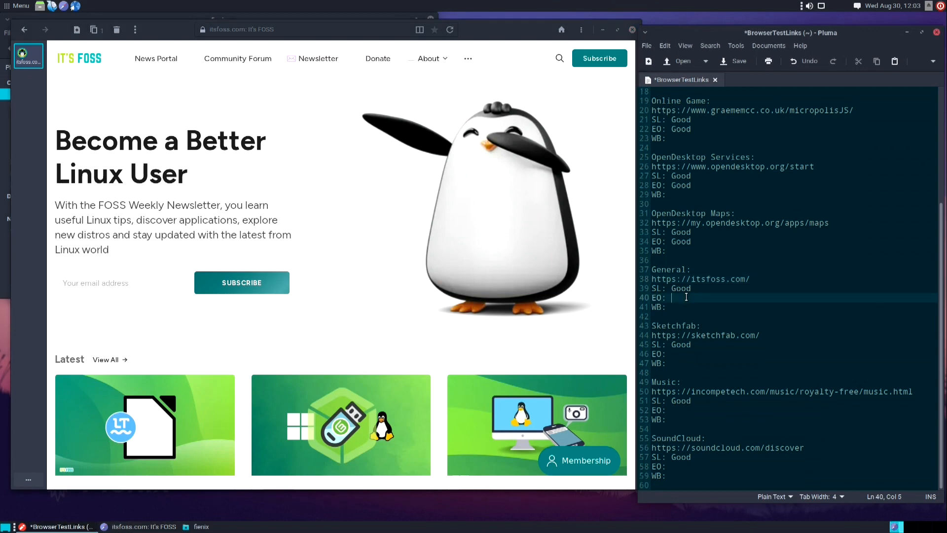
# Enter Good as the General site's EO score and select the Sketchfab URL
pyautogui.write('Good')
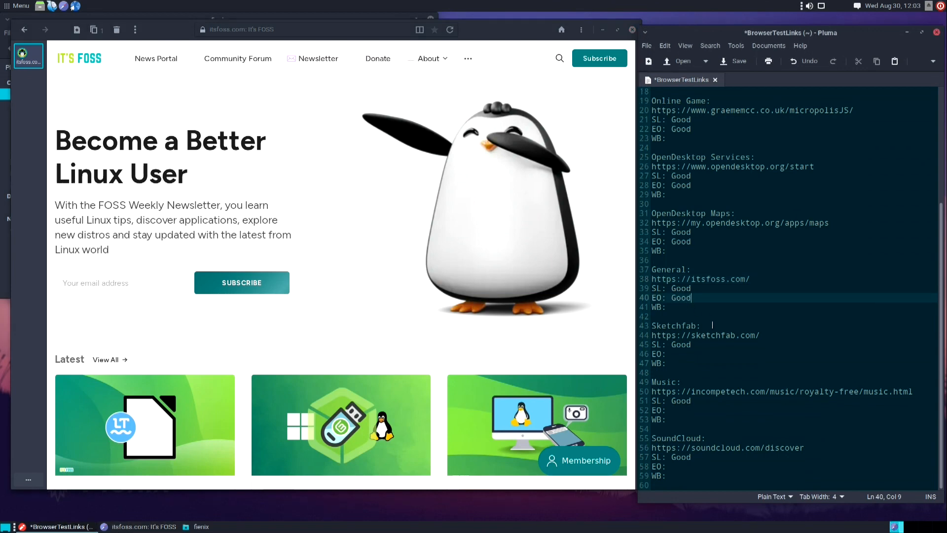
pyautogui.doubleClick(705, 336)
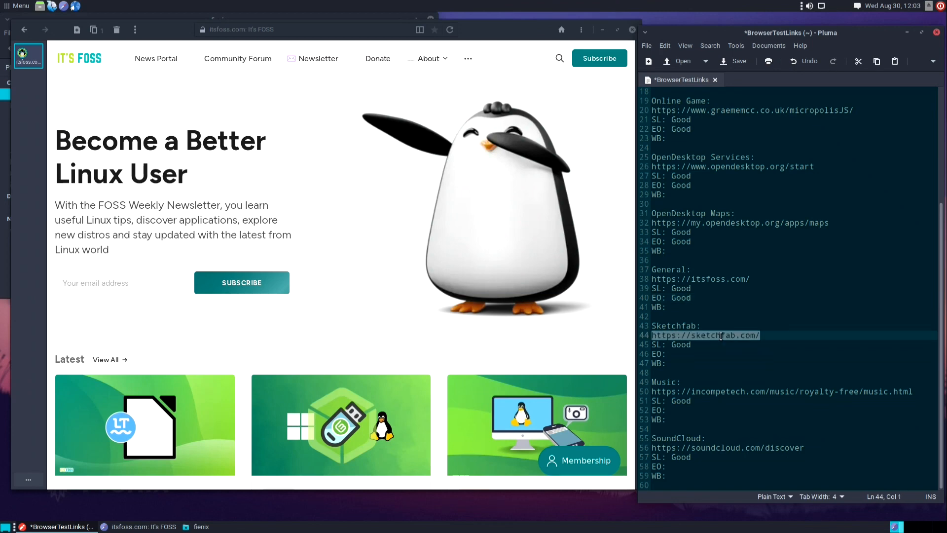
pyautogui.click(271, 30)
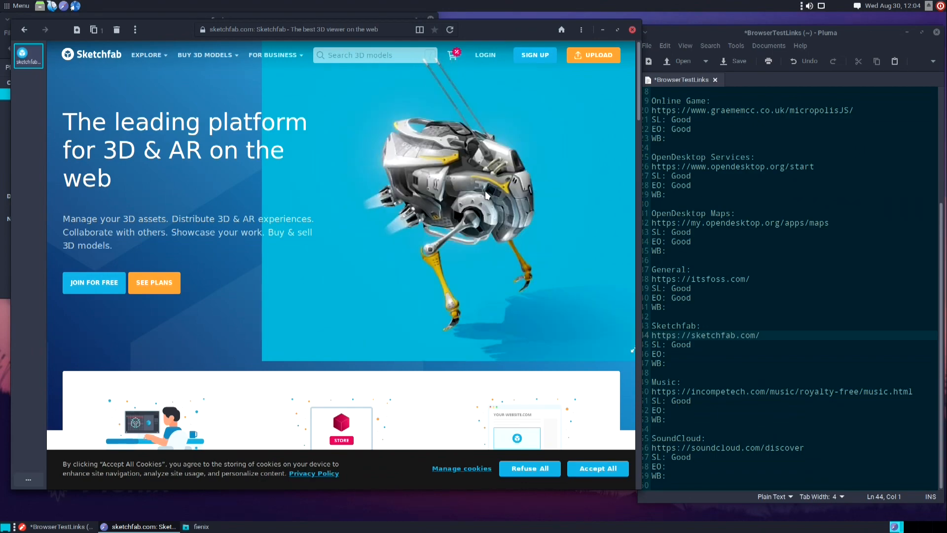
# Scroll down Sketchfab's homepage through its brands, store and creators sections
pyautogui.scroll(-3)
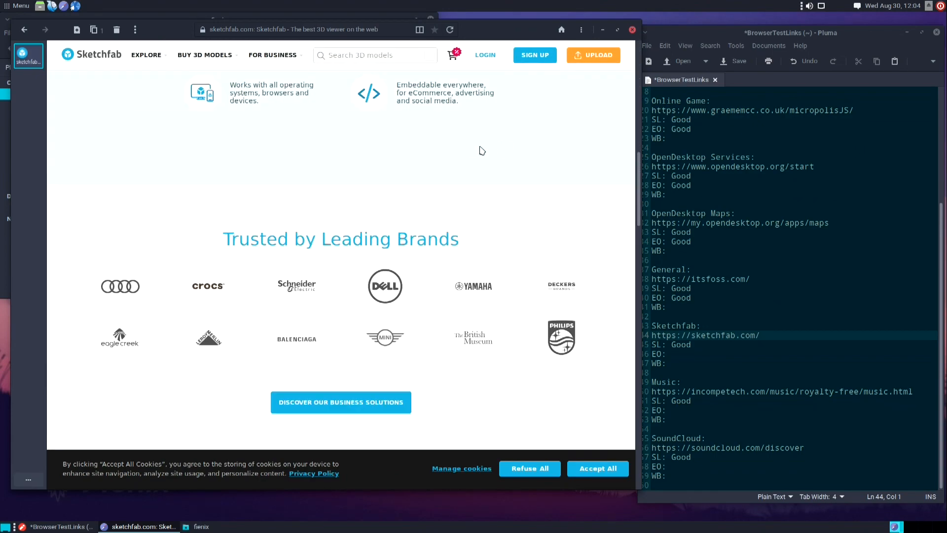
pyautogui.scroll(-3)
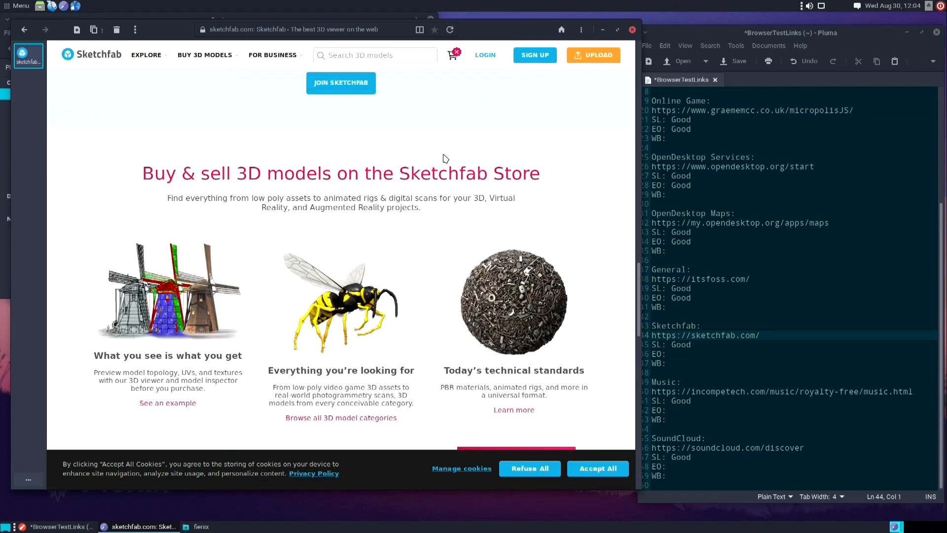
pyautogui.scroll(-3)
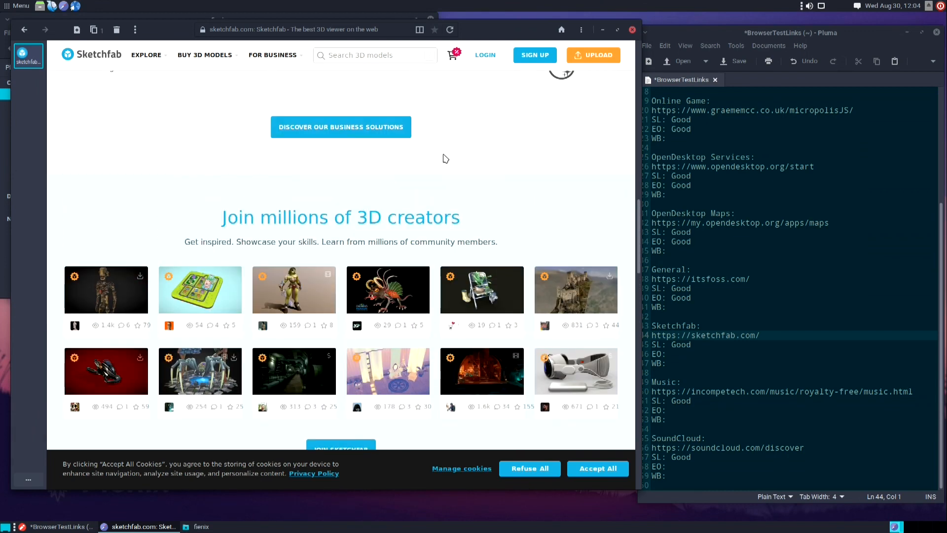
pyautogui.scroll(-3)
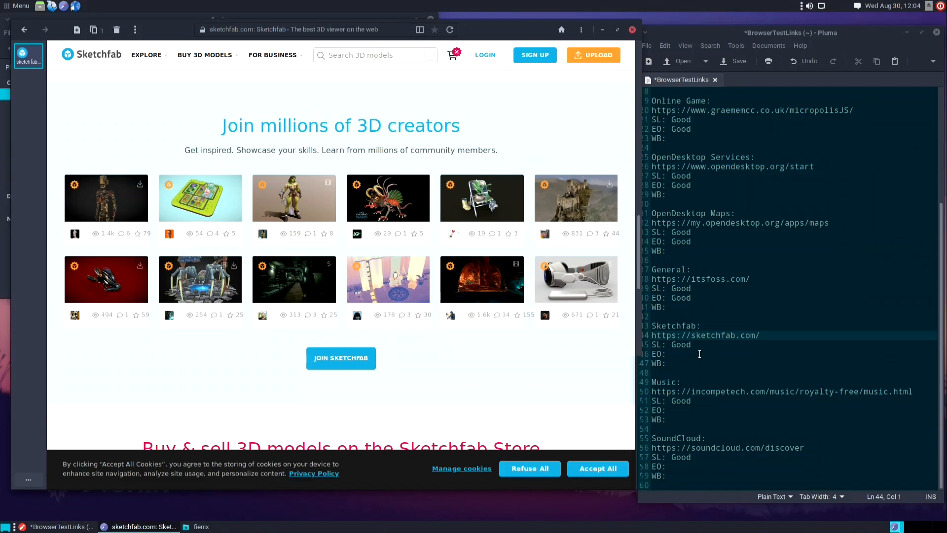
# Type Good after EO: on line 46 under Sketchfab
pyautogui.write('Good')
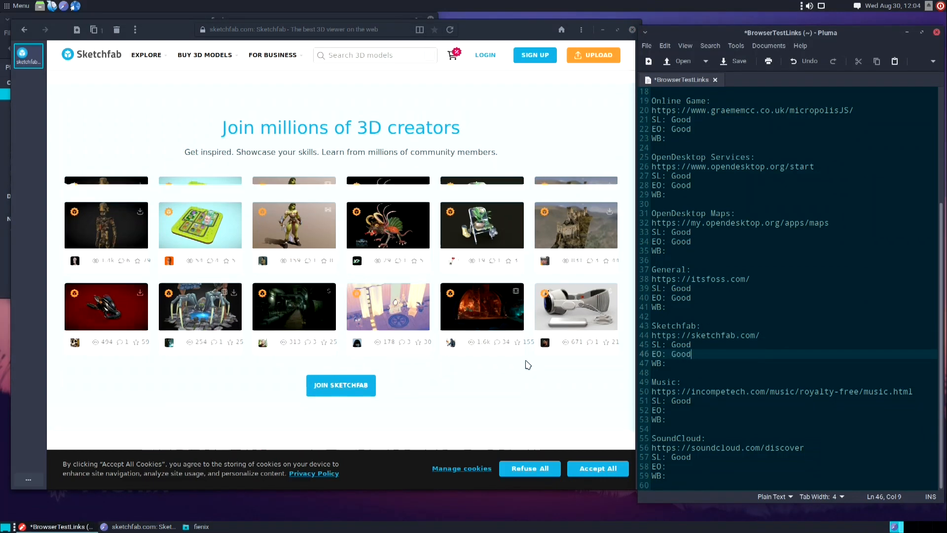
pyautogui.scroll(3)
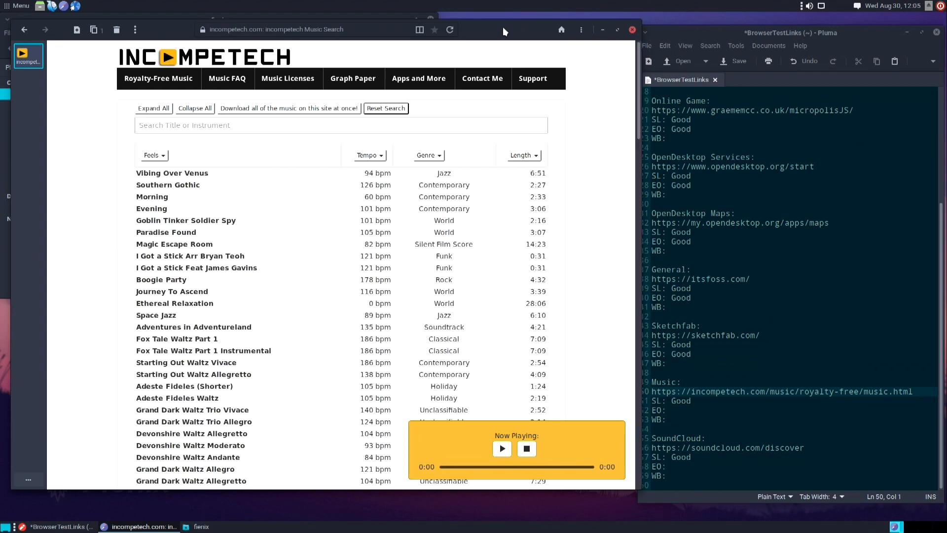
pyautogui.moveTo(200, 178)
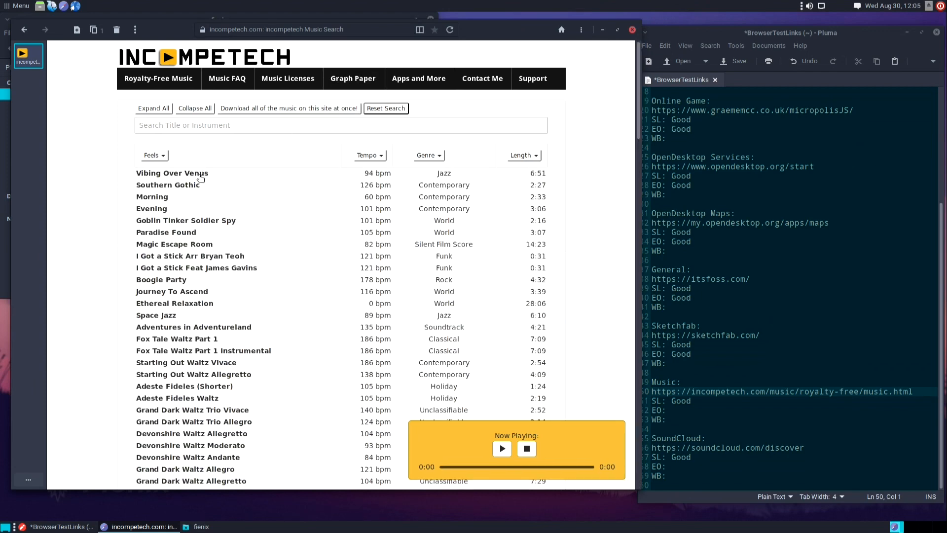
# Expand and play Vibing Over Venus, then scroll down and play Energizing
pyautogui.click(172, 173)
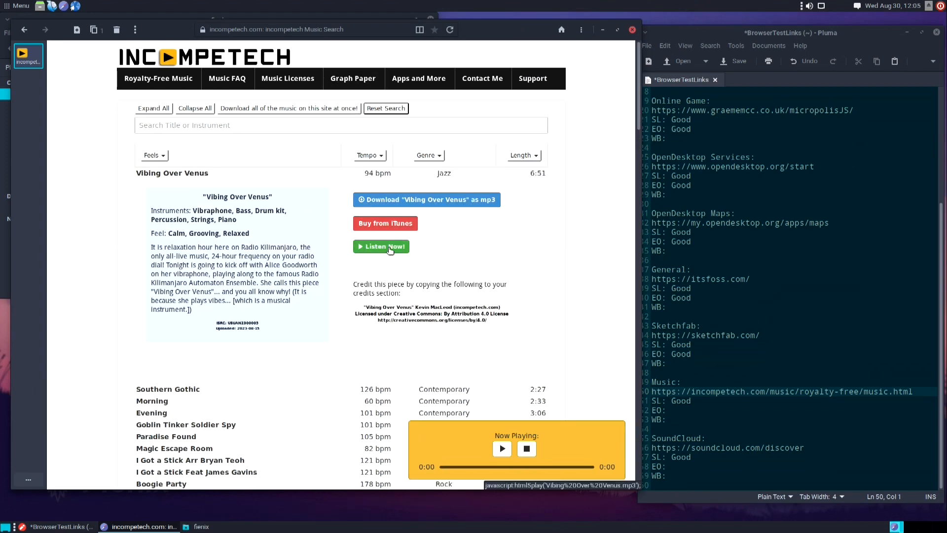
pyautogui.click(382, 245)
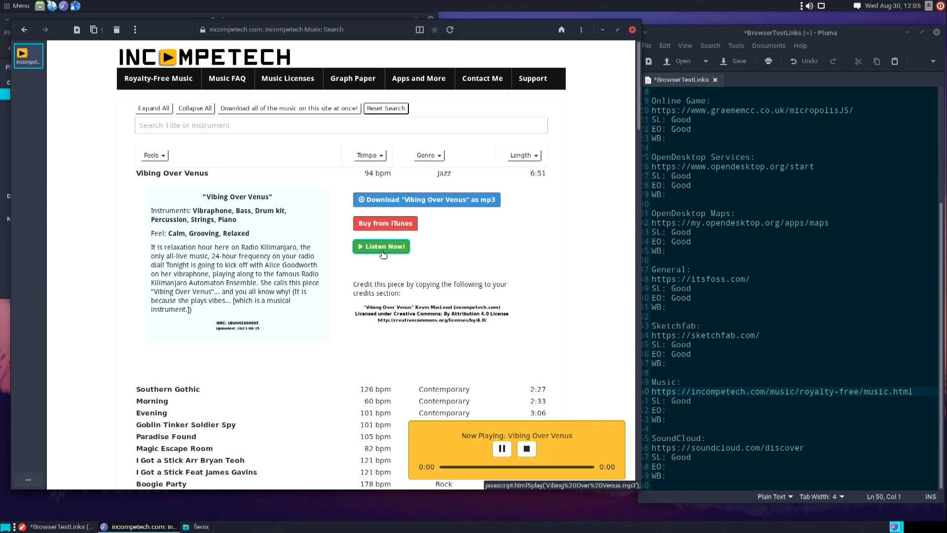
pyautogui.moveTo(585, 245)
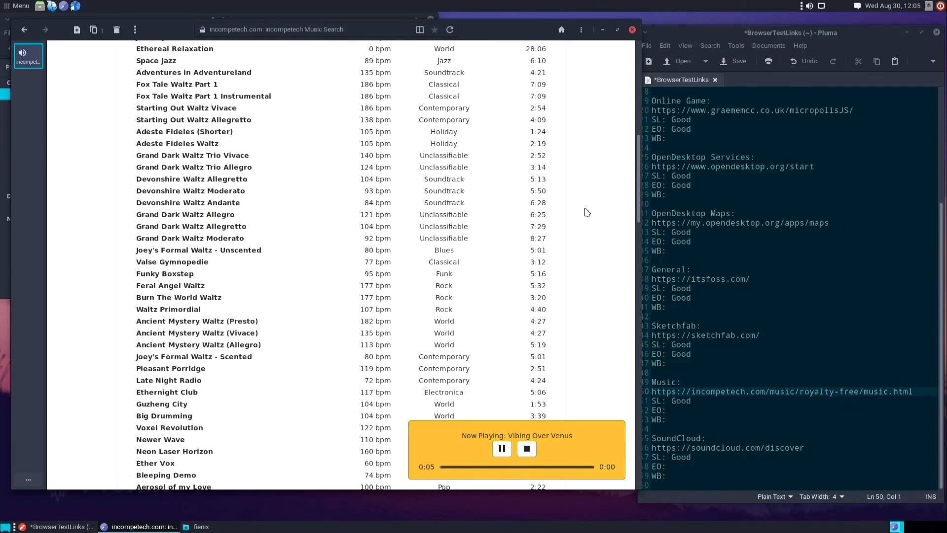
pyautogui.scroll(-3)
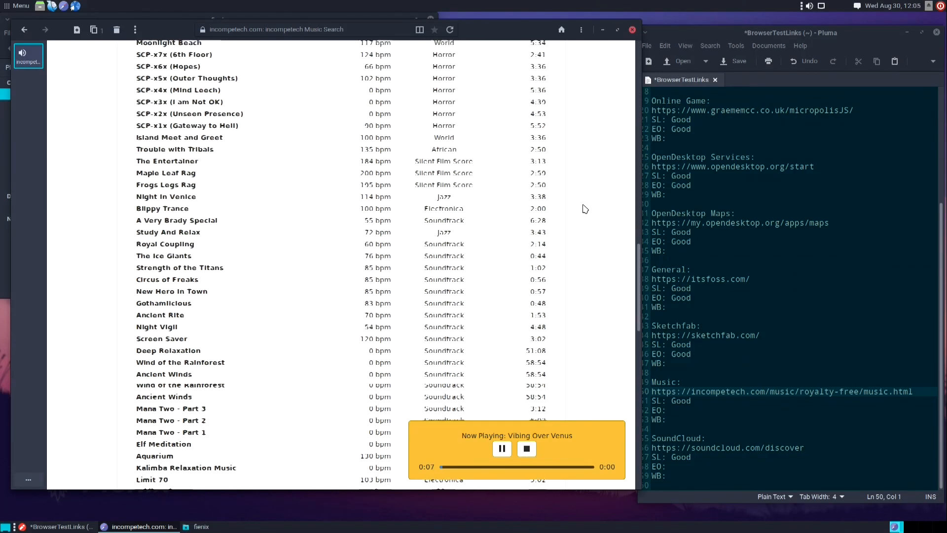
pyautogui.scroll(-3)
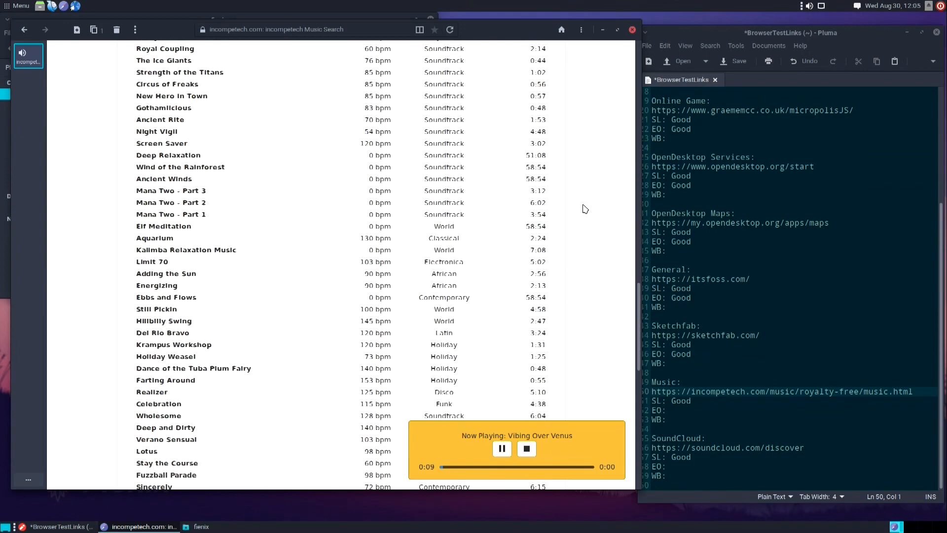
pyautogui.scroll(-3)
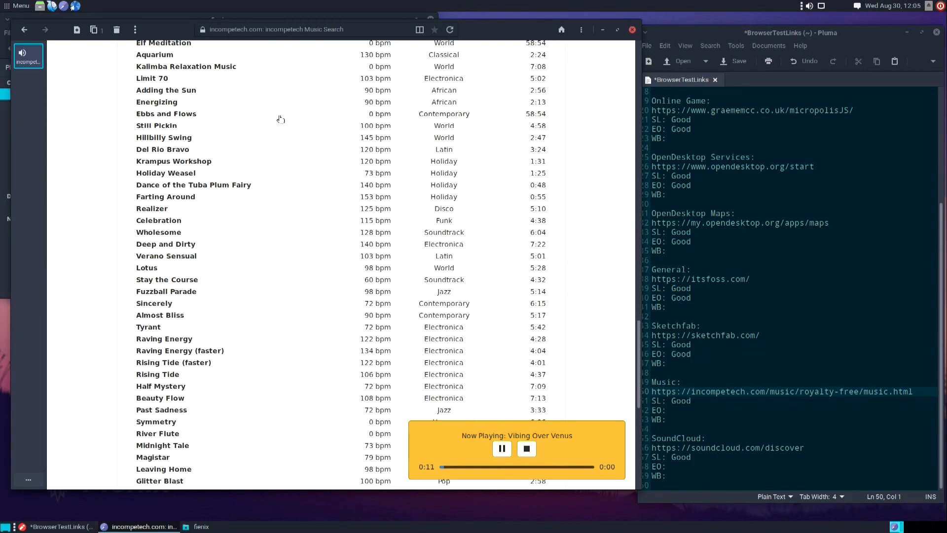
pyautogui.click(156, 102)
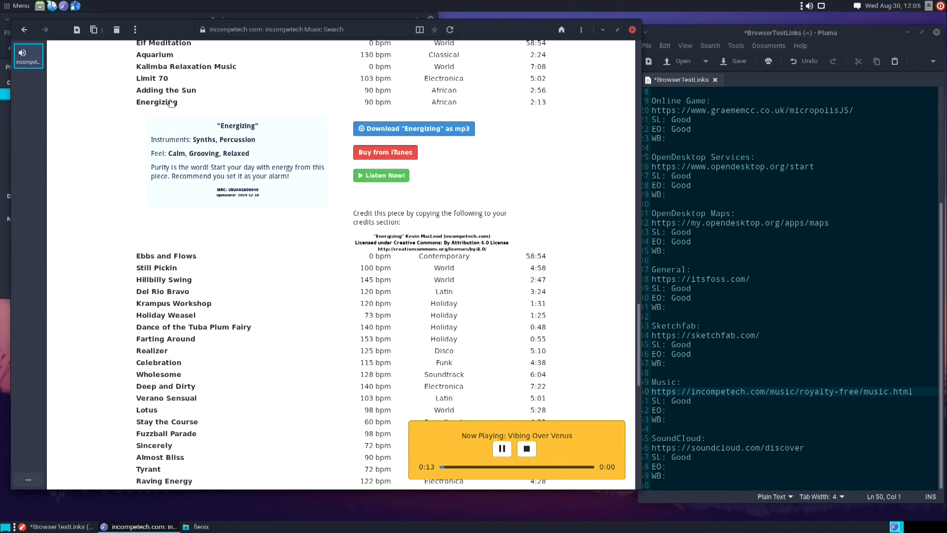
pyautogui.click(381, 175)
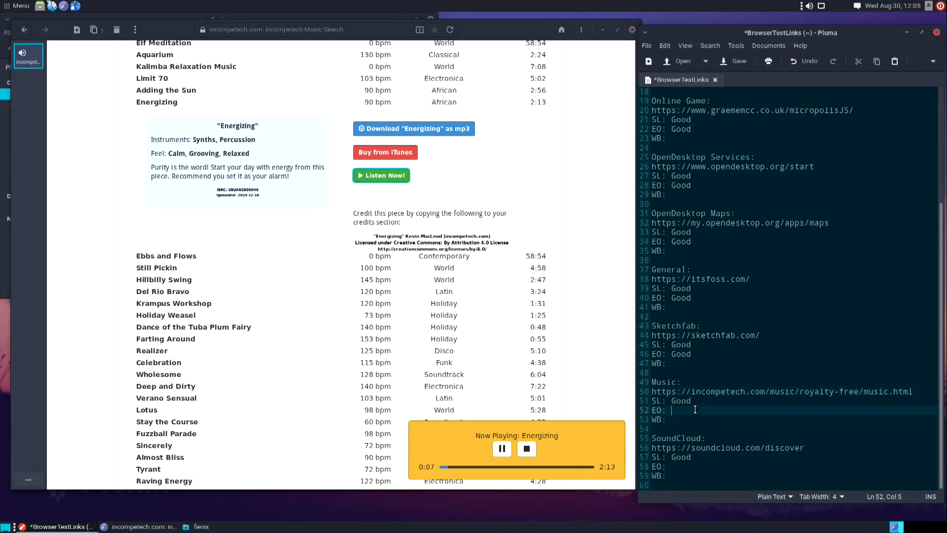
# Enter Good as Music's EO score and browse to SoundCloud's Dreamer track page
pyautogui.write('Good')
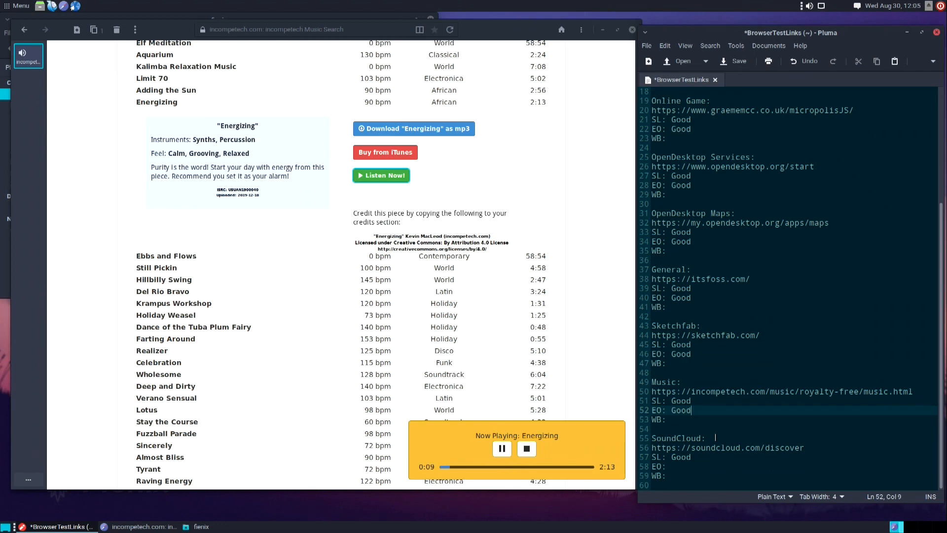
pyautogui.click(738, 447)
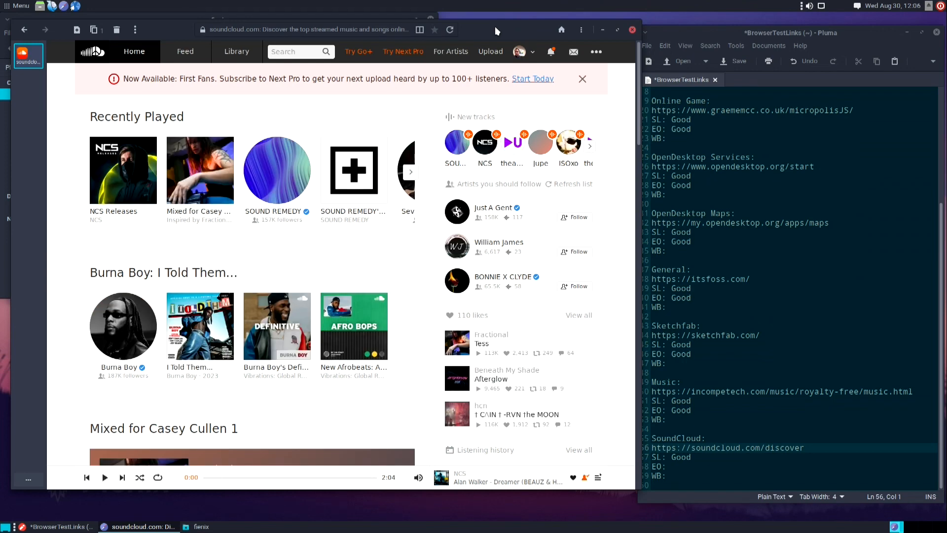
pyautogui.scroll(-3)
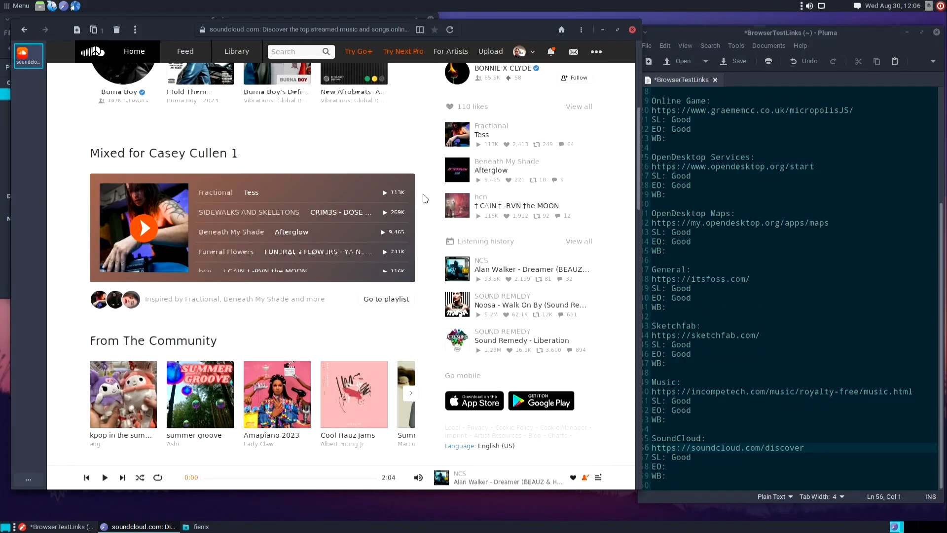
pyautogui.scroll(-3)
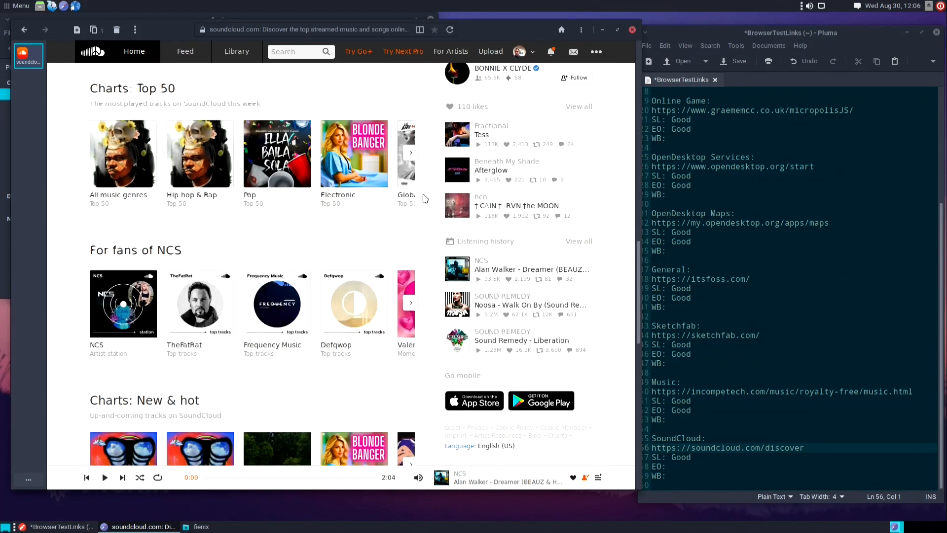
pyautogui.scroll(-3)
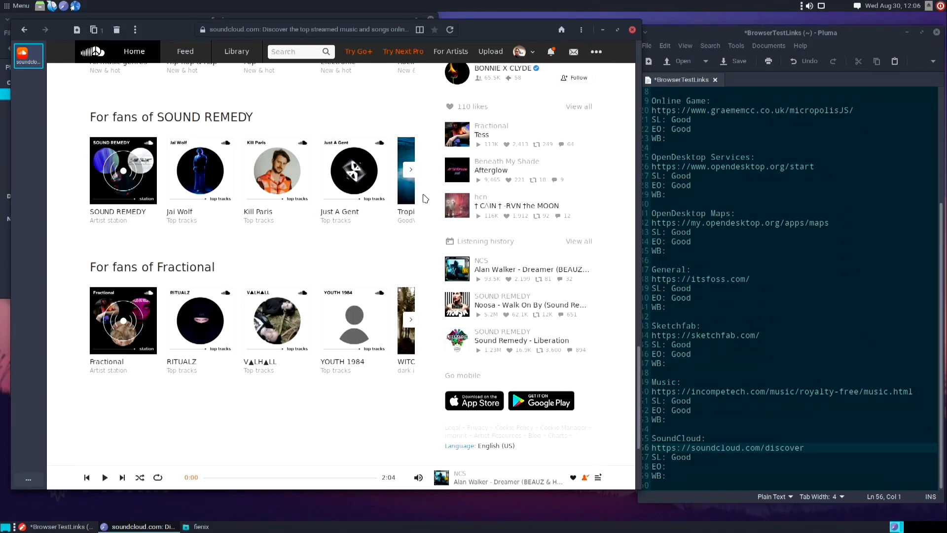
pyautogui.scroll(-3)
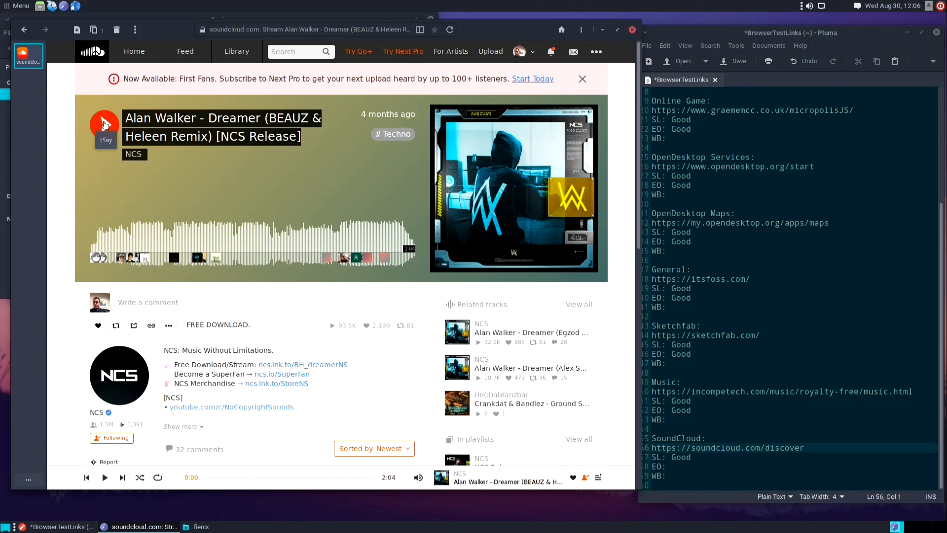
# Start the Alan Walker Dreamer track and scroll down through its comments
pyautogui.click(104, 124)
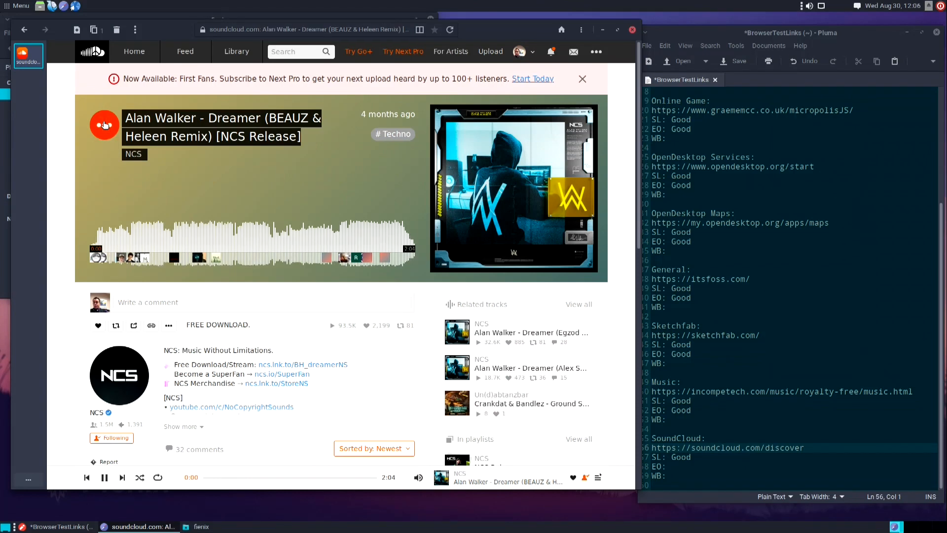
pyautogui.click(104, 125)
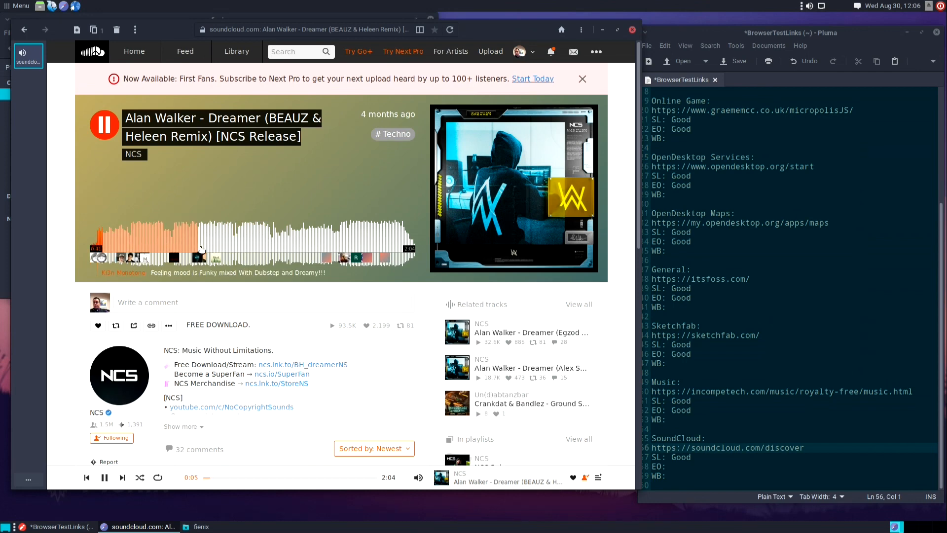
pyautogui.scroll(-3)
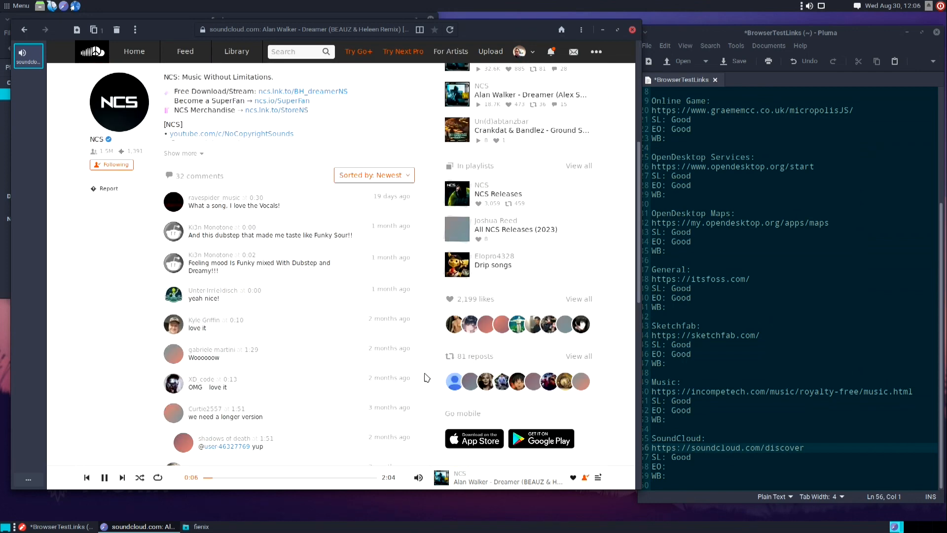
pyautogui.scroll(-3)
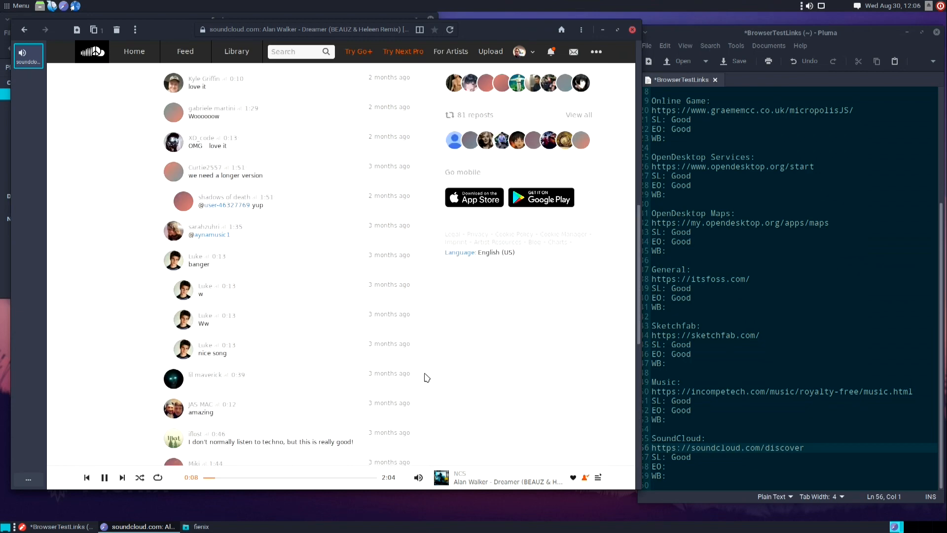
pyautogui.scroll(-3)
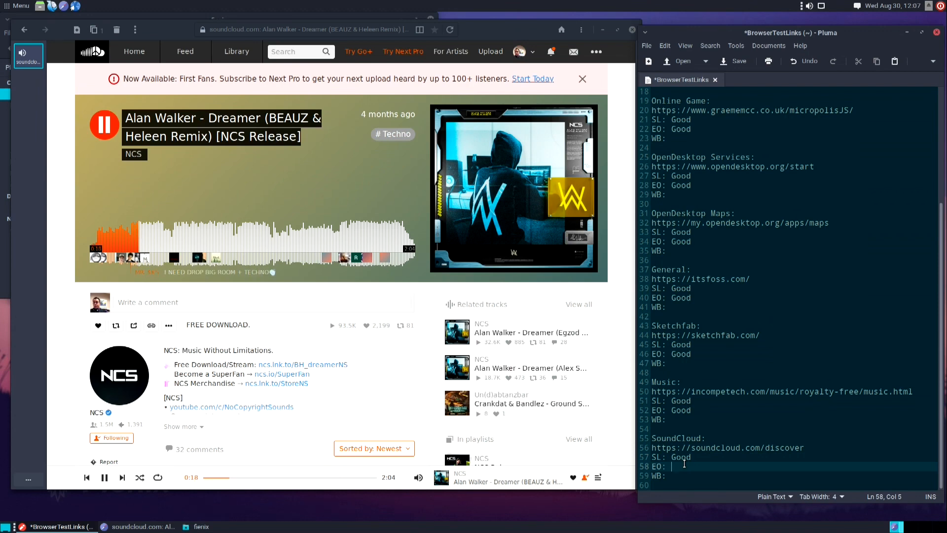
# Type Good after EO: on line 58 under SoundCloud
pyautogui.write('Good')
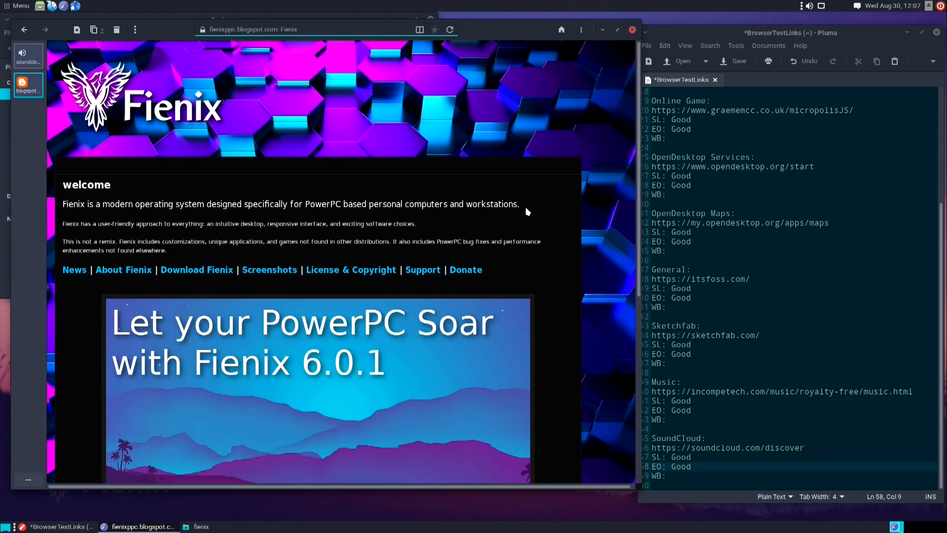
# Open Fienix-News from the homepage, scroll through its posts and return near the top
pyautogui.scroll(-3)
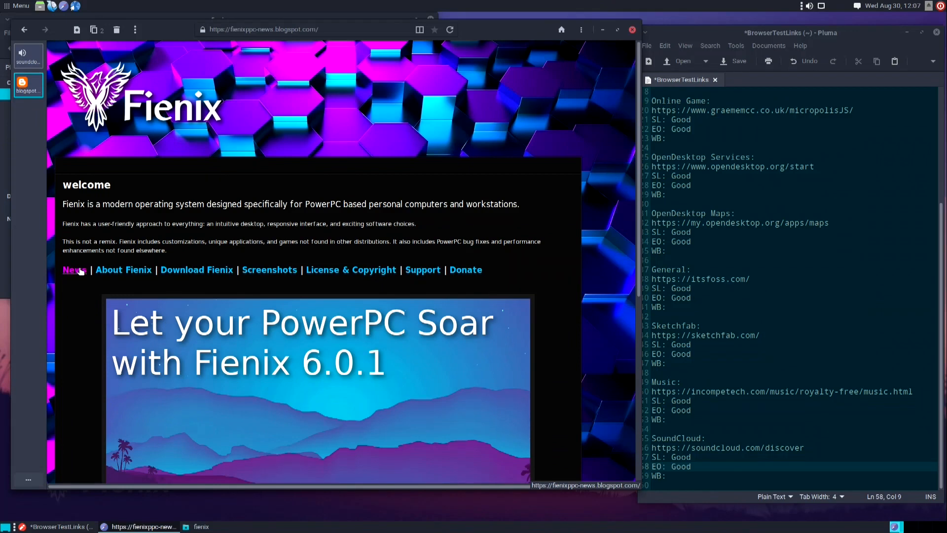
pyautogui.click(73, 270)
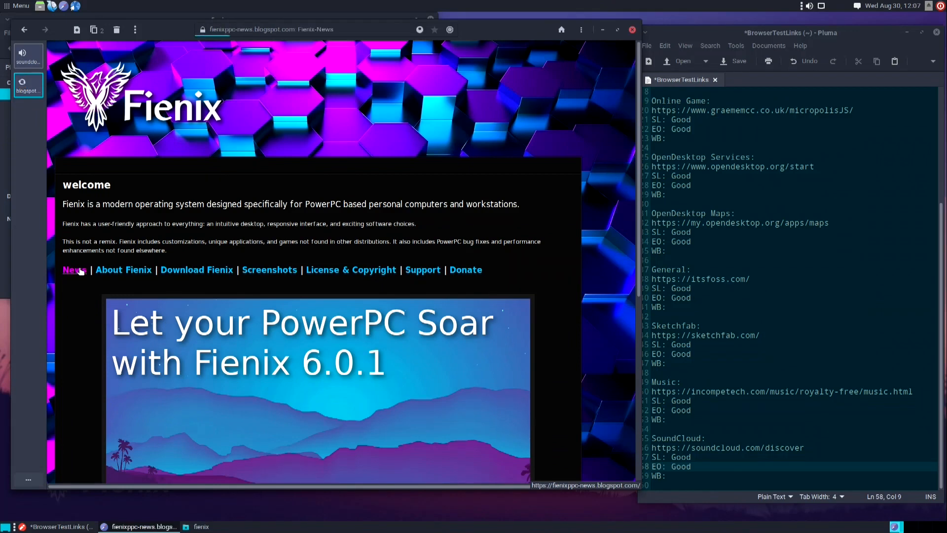
pyautogui.click(73, 269)
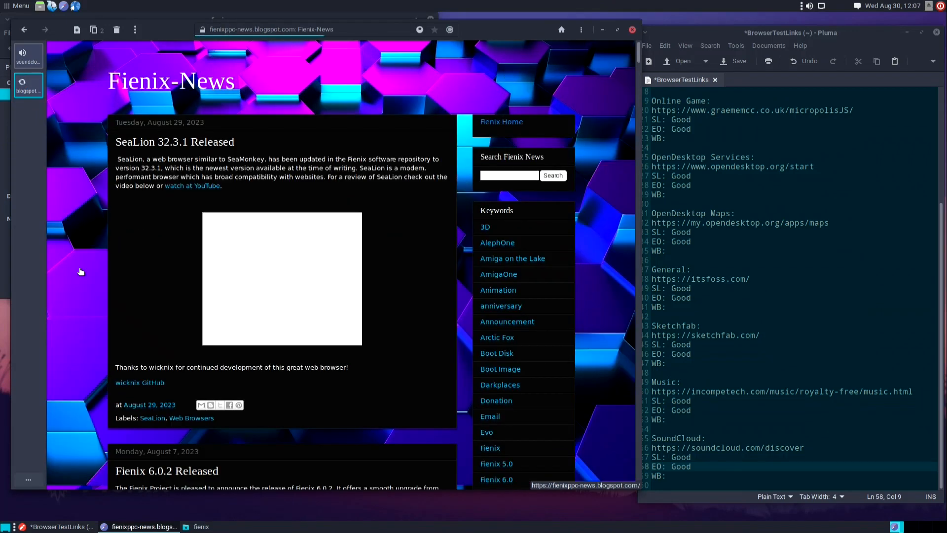
pyautogui.click(449, 29)
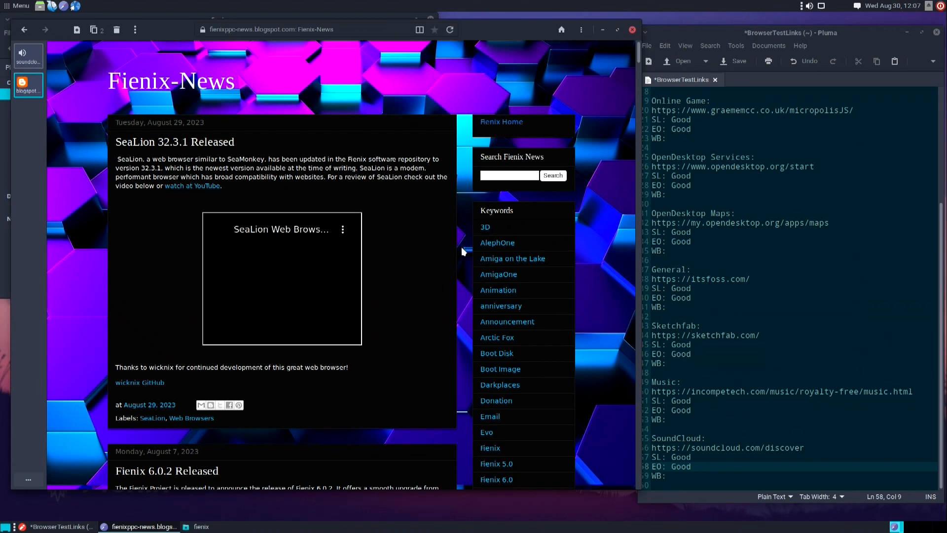
pyautogui.scroll(-3)
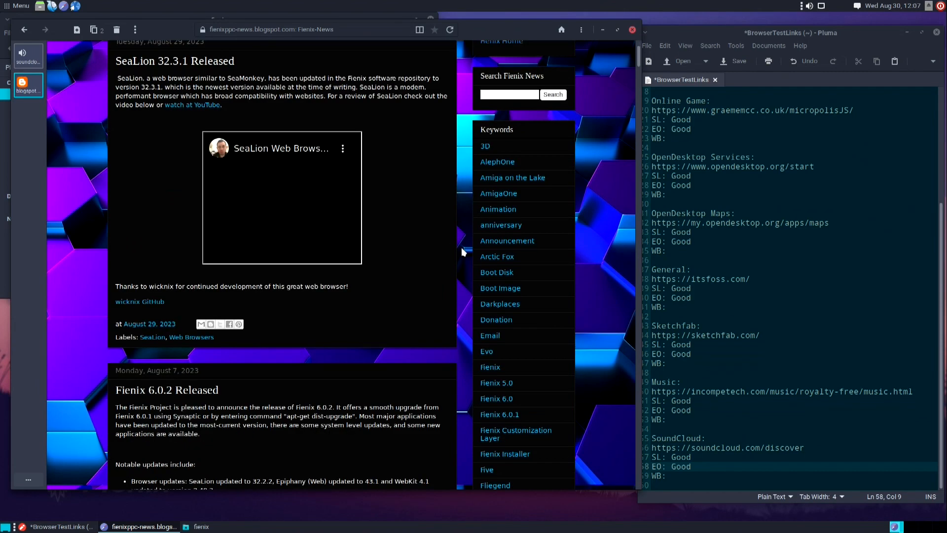
pyautogui.scroll(-3)
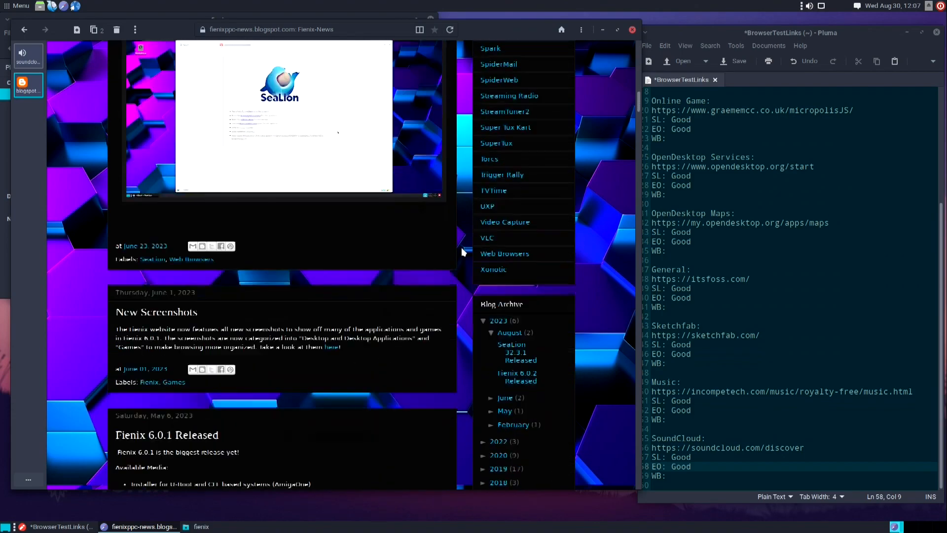
pyautogui.scroll(-3)
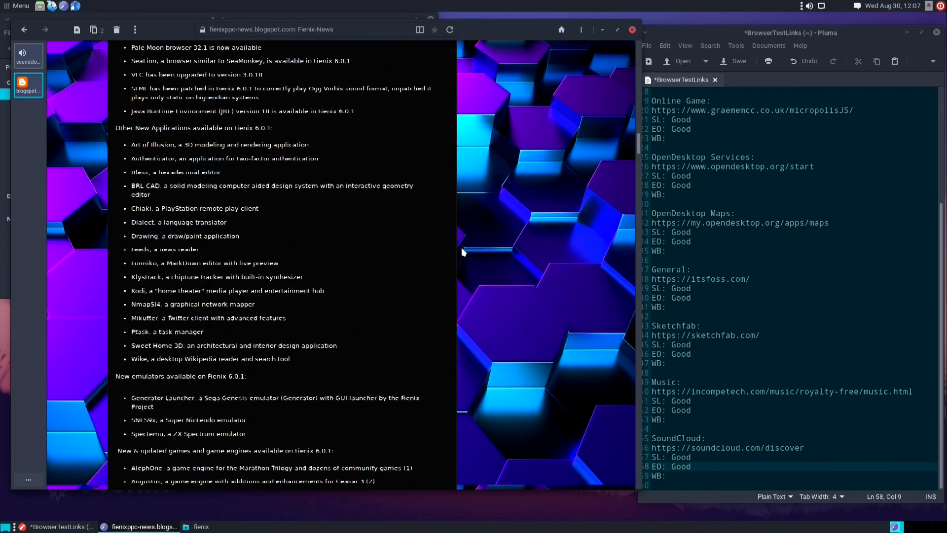
pyautogui.scroll(-3)
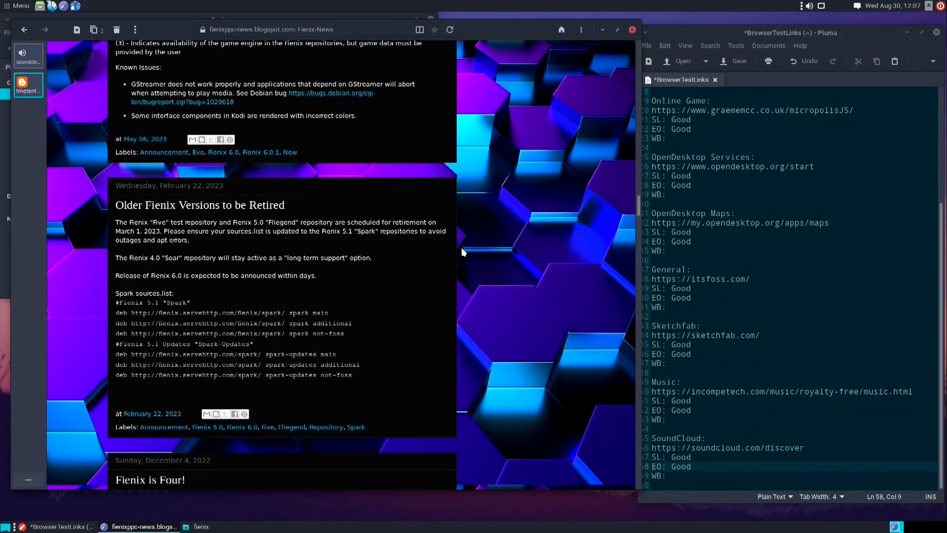
pyautogui.scroll(3)
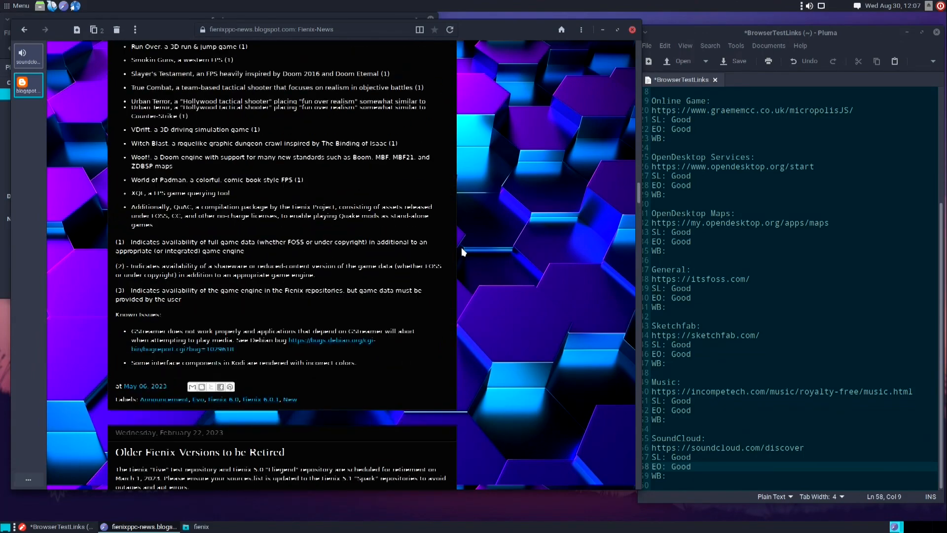
pyautogui.scroll(3)
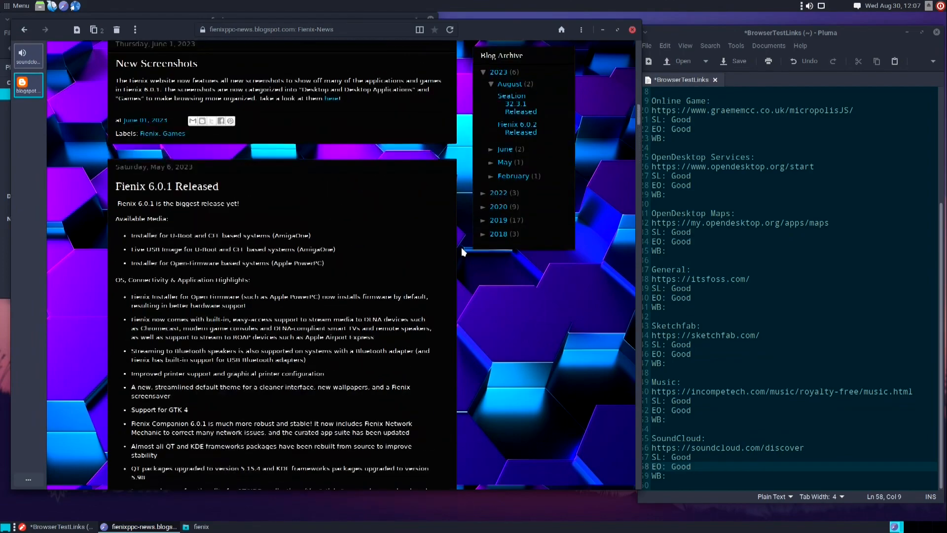
pyautogui.scroll(-3)
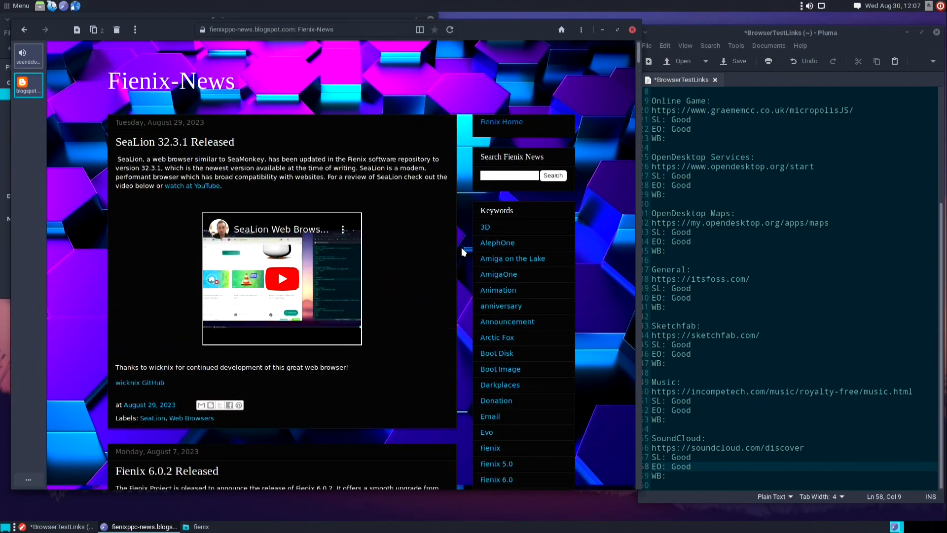
pyautogui.moveTo(501, 122)
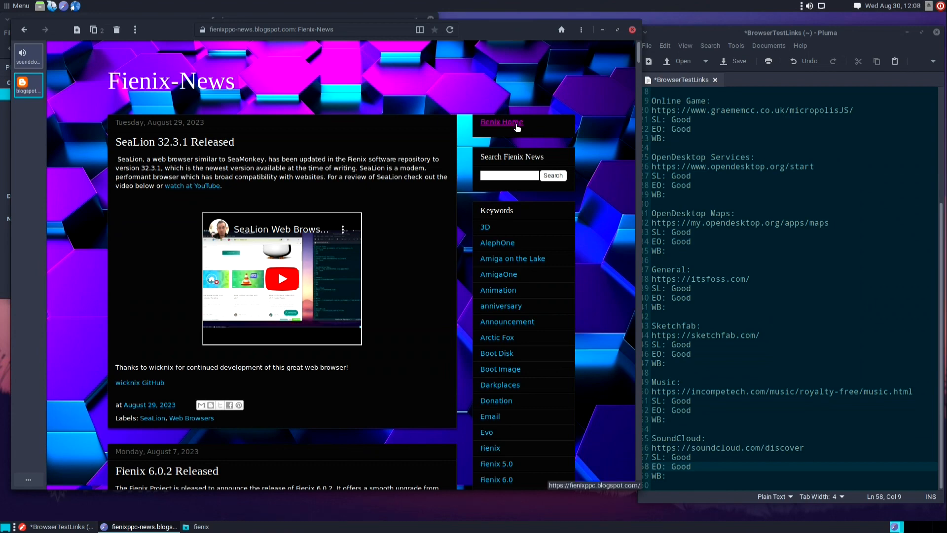
# Go from the Fienix homepage to Screenshots and browse the desktop application screenshots
pyautogui.click(501, 122)
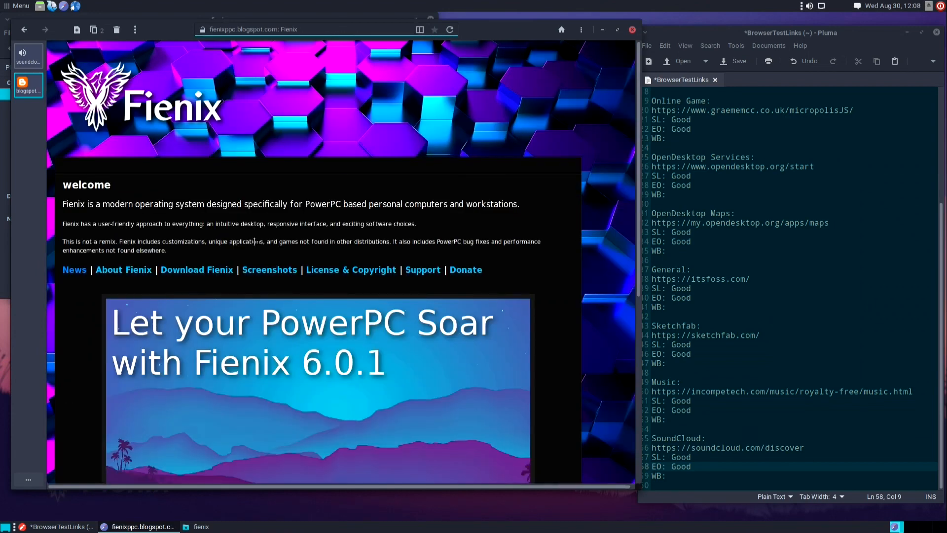
pyautogui.click(270, 269)
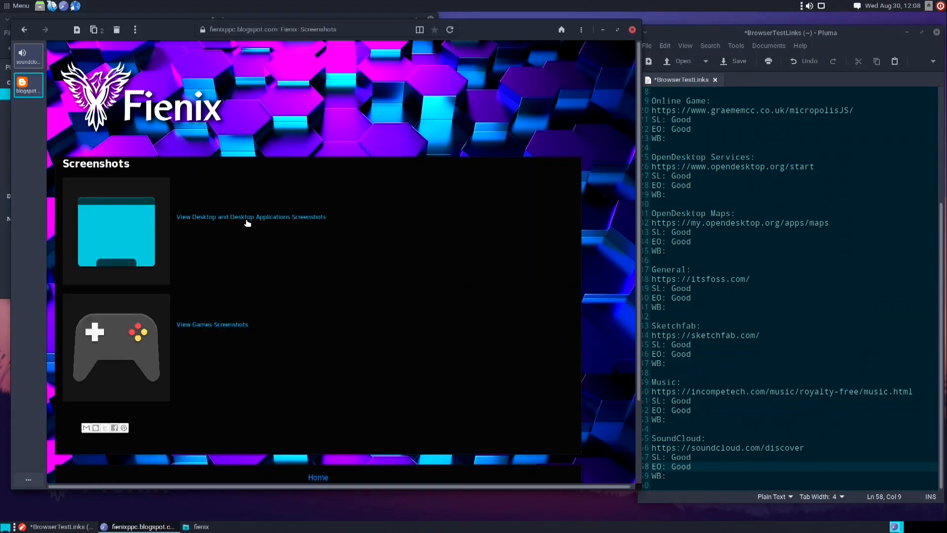
pyautogui.click(251, 217)
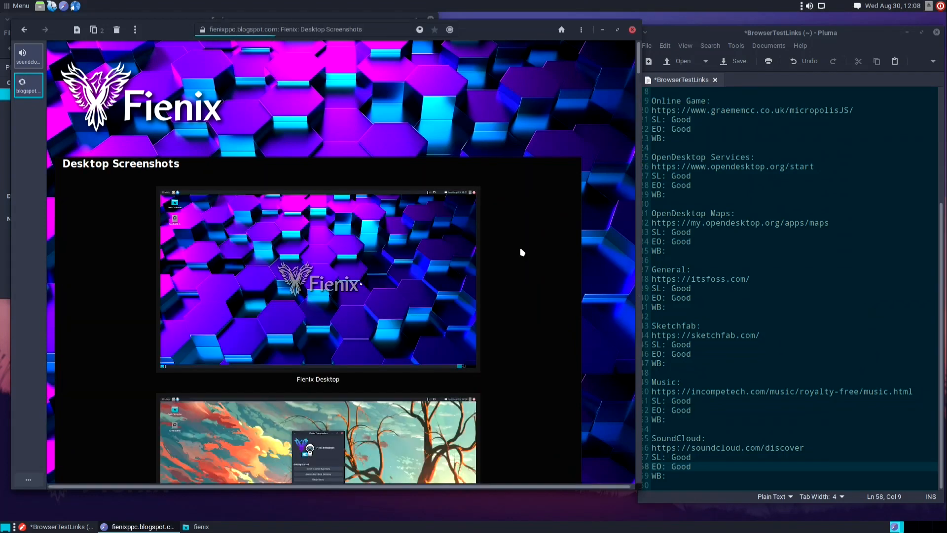
pyautogui.scroll(-3)
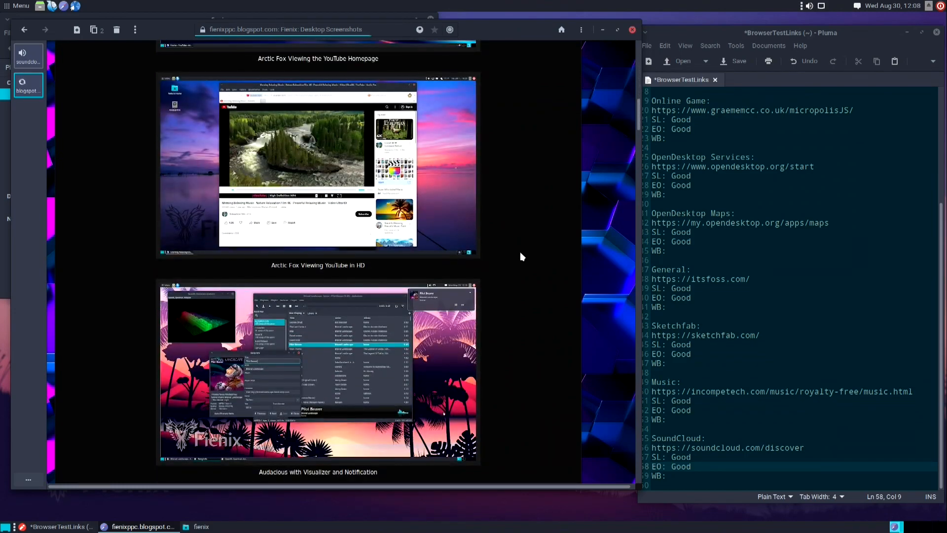
pyautogui.scroll(-3)
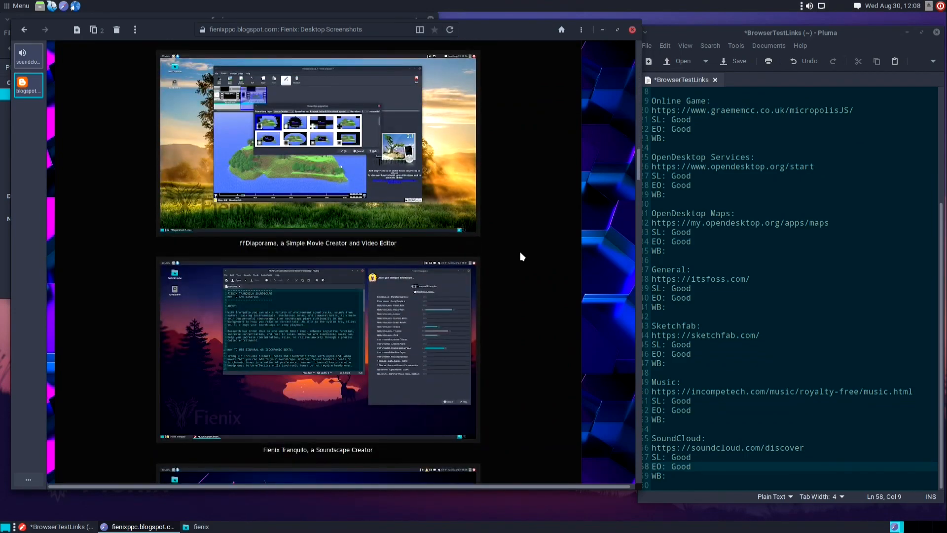
pyautogui.scroll(-3)
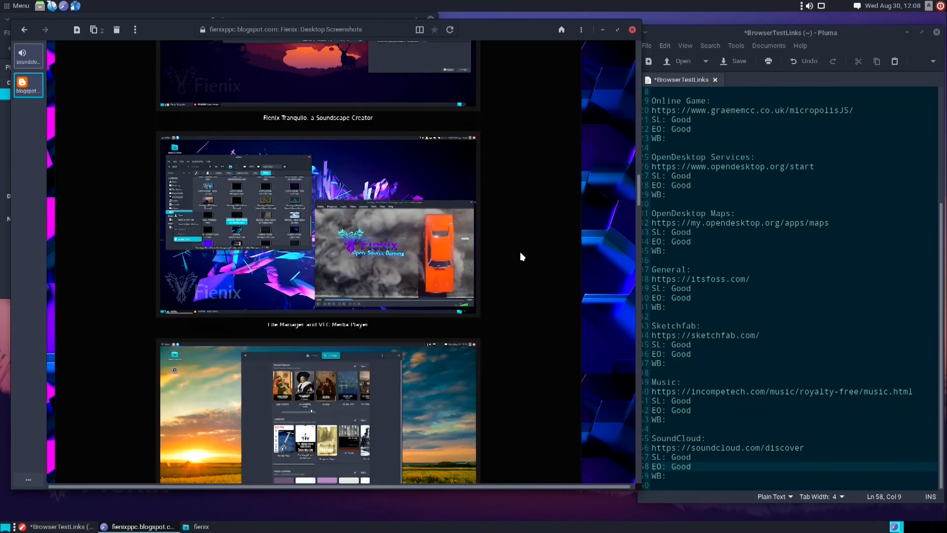
pyautogui.scroll(-3)
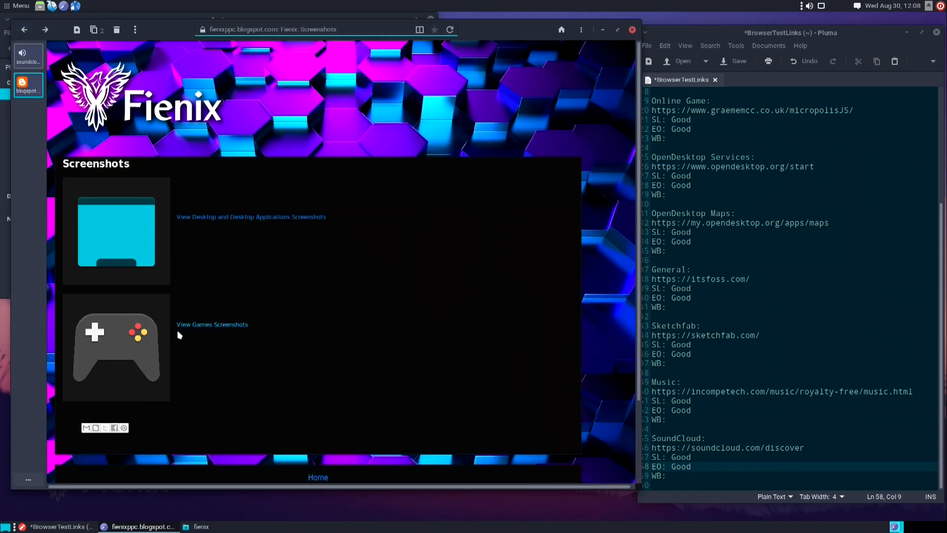
# Scroll through the Fienix games screenshots gallery
pyautogui.click(211, 325)
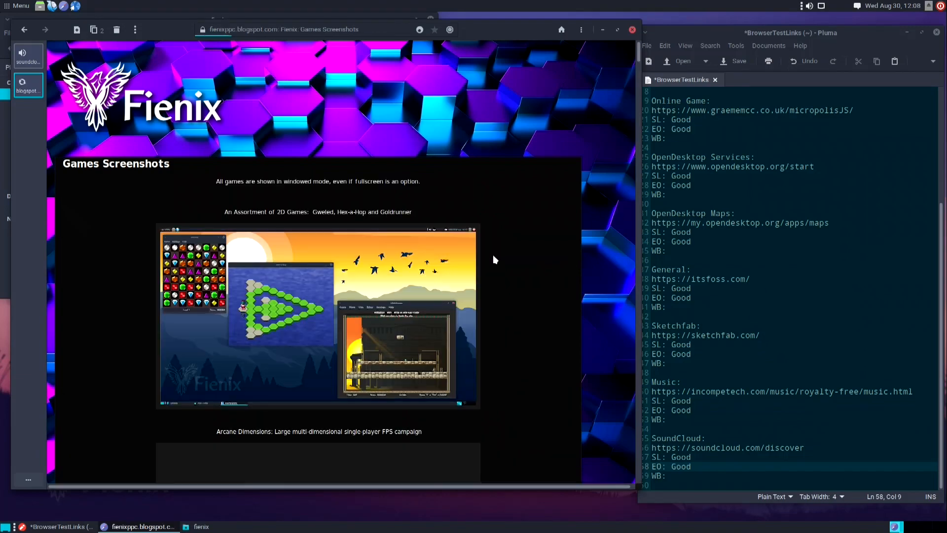
pyautogui.scroll(-3)
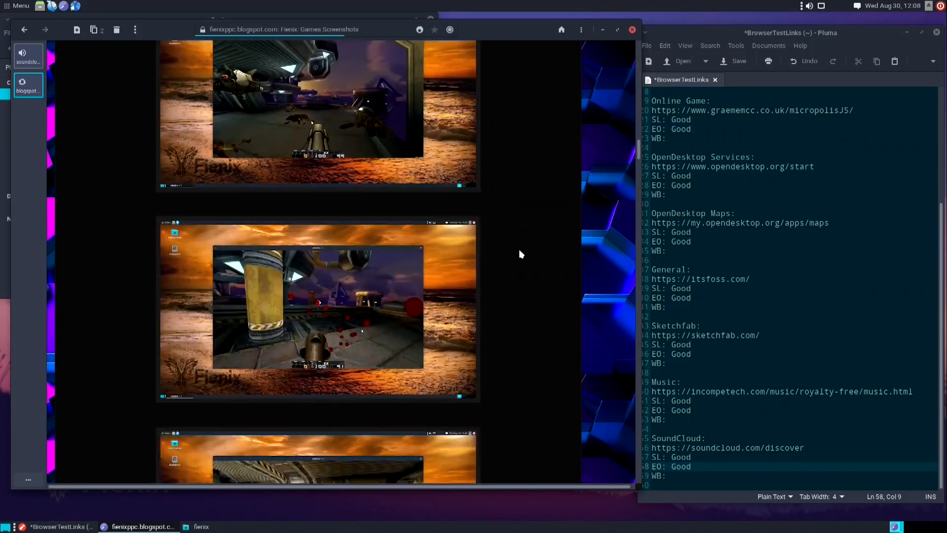
pyautogui.scroll(-3)
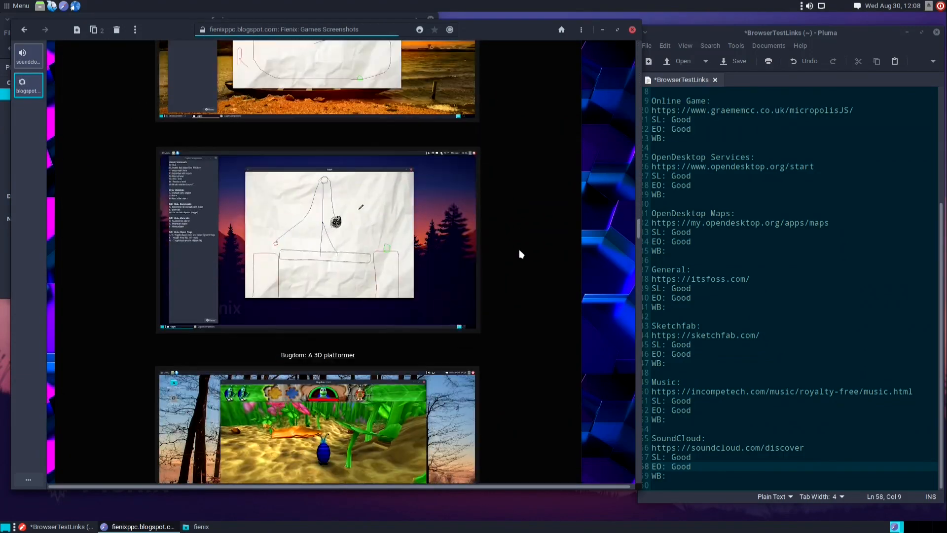
pyautogui.scroll(-3)
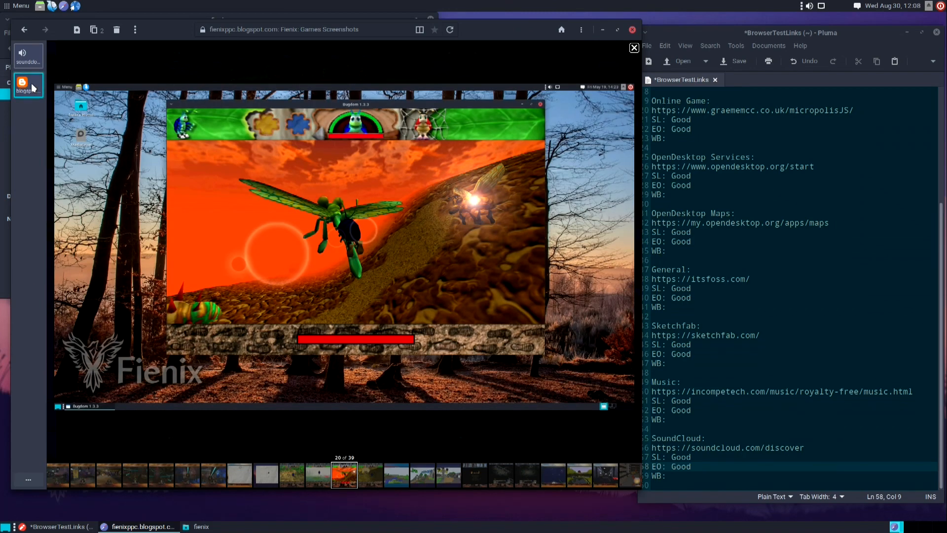
# Close the Fienix blogspot tab and show Eolie's About dialog (version 0.9.101)
pyautogui.rightClick(28, 84)
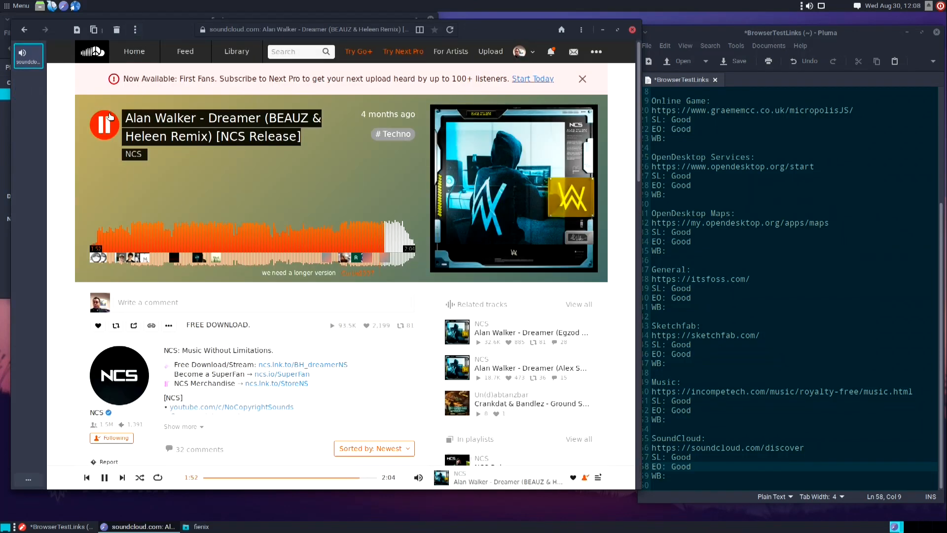
pyautogui.click(135, 29)
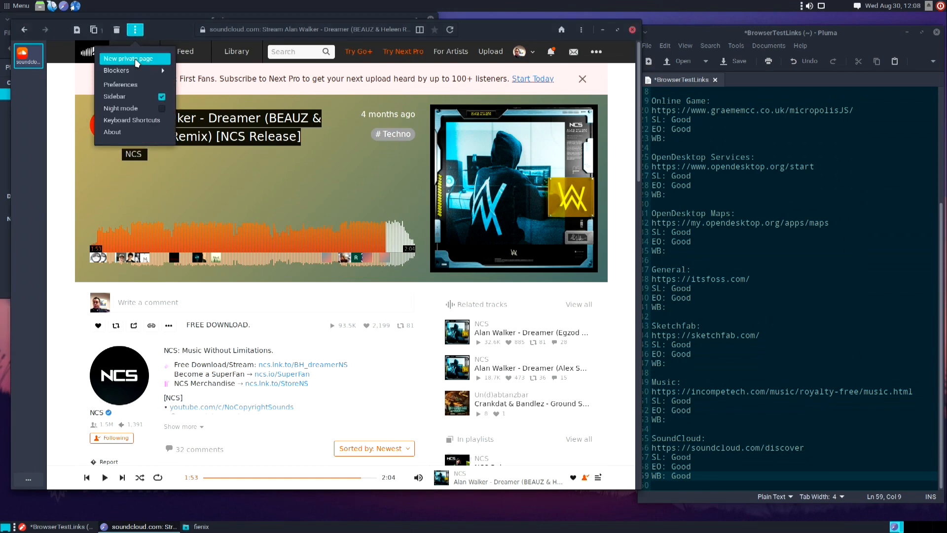
pyautogui.click(112, 132)
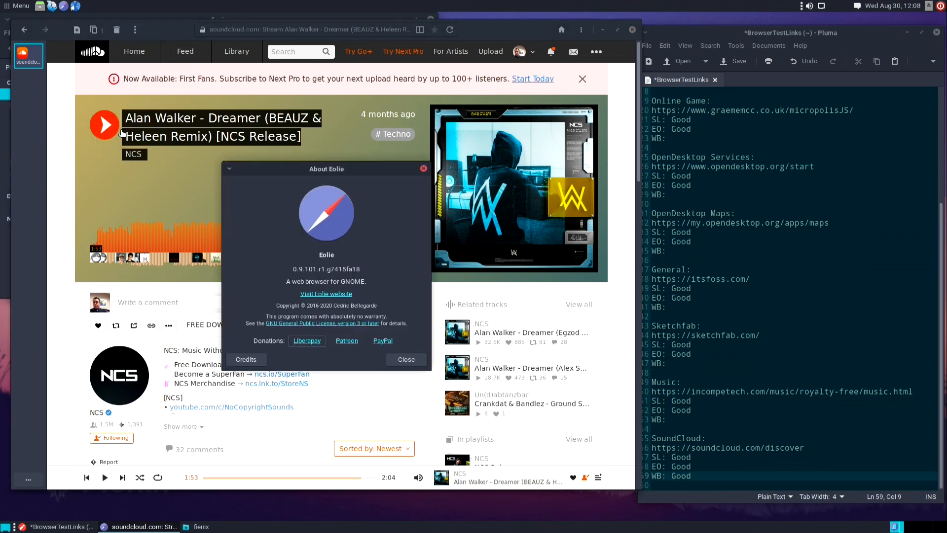